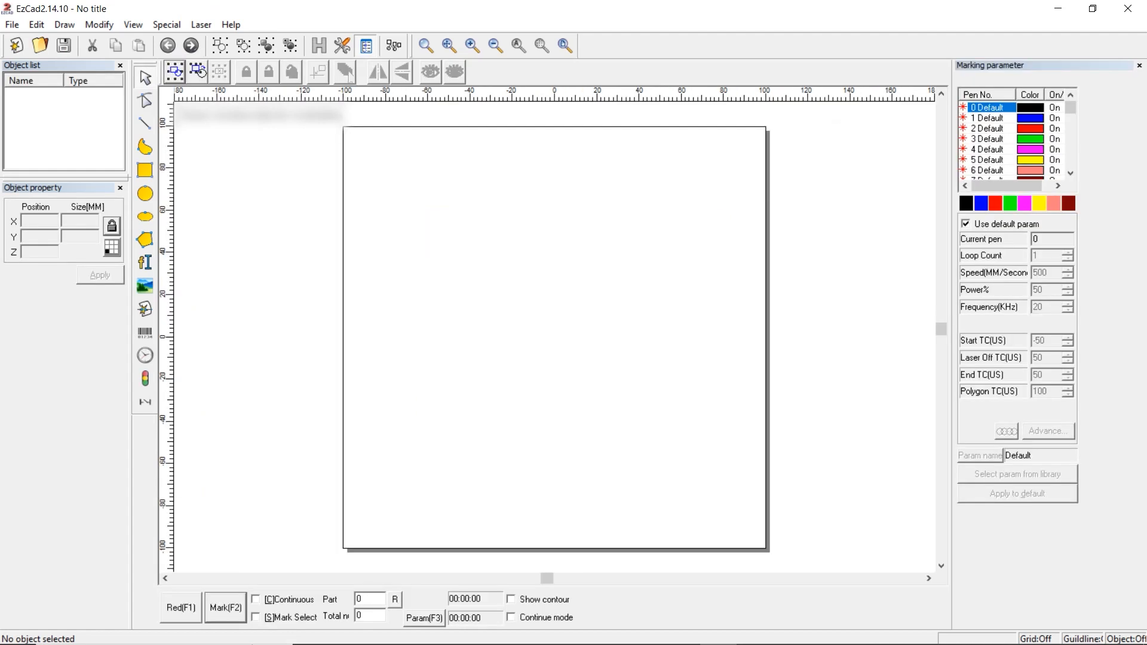
{"action": "mouse_move", "coordinate": [677, 96]}
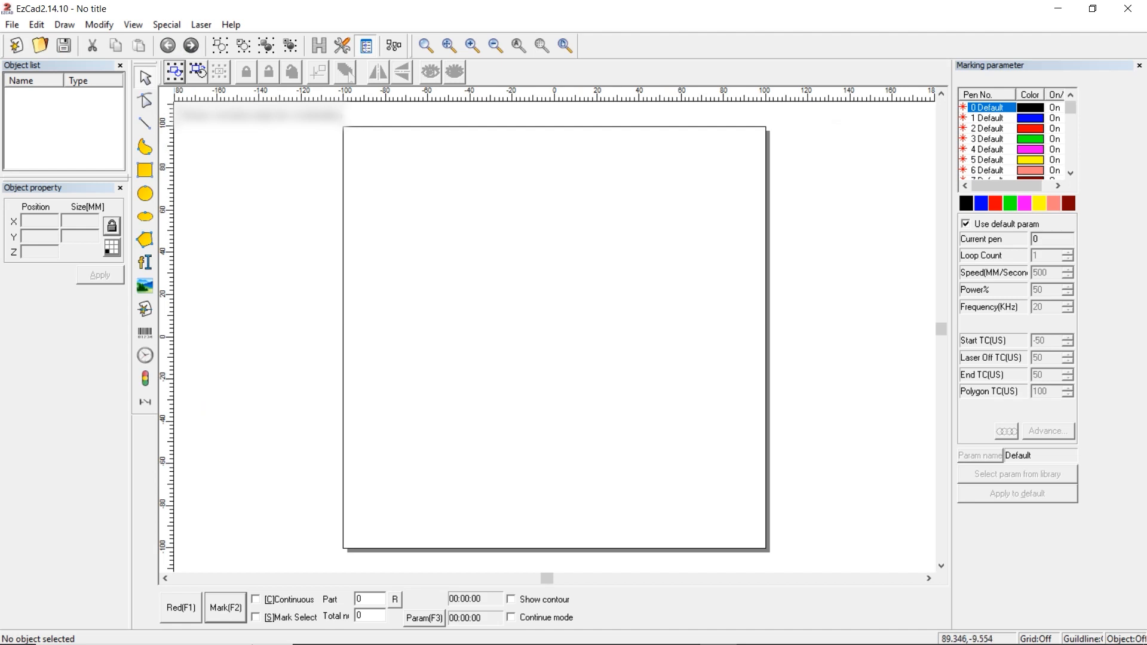
{"action": "mouse_move", "coordinate": [572, 93]}
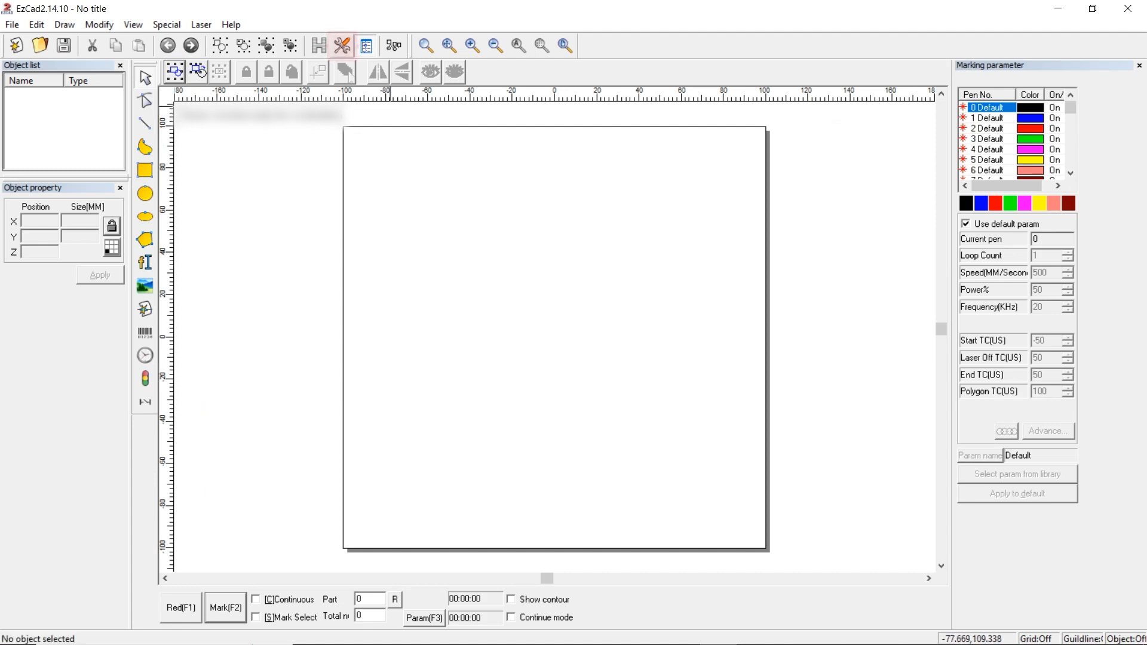
Set the workspace height to 300 mm in the system parameters.
{"action": "left_click", "coordinate": [366, 45]}
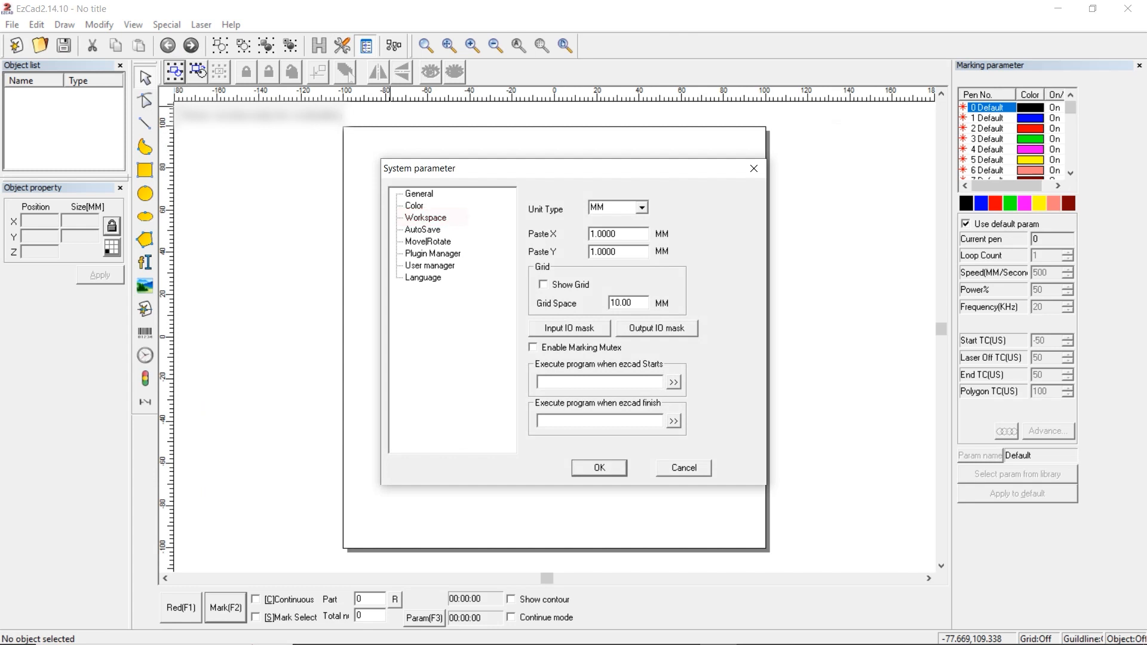
{"action": "left_click", "coordinate": [425, 218]}
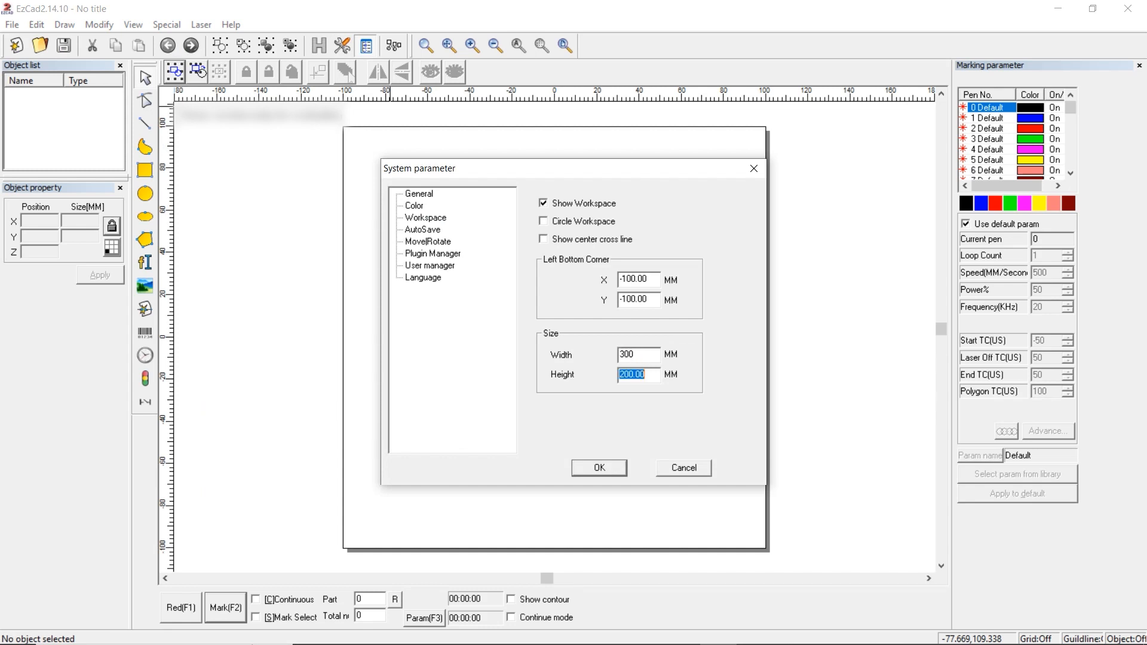
{"action": "type", "text": "300"}
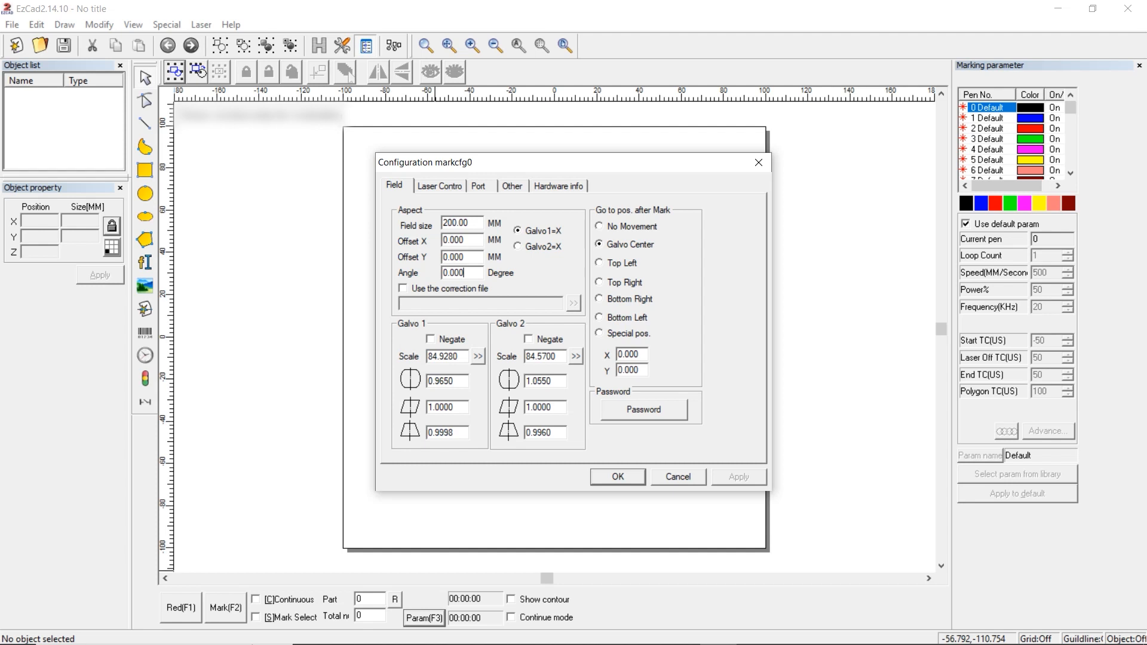
Try field angles 9, 8 and 270, restore 0 degrees and confirm the marking configuration.
{"action": "type", "text": "9"}
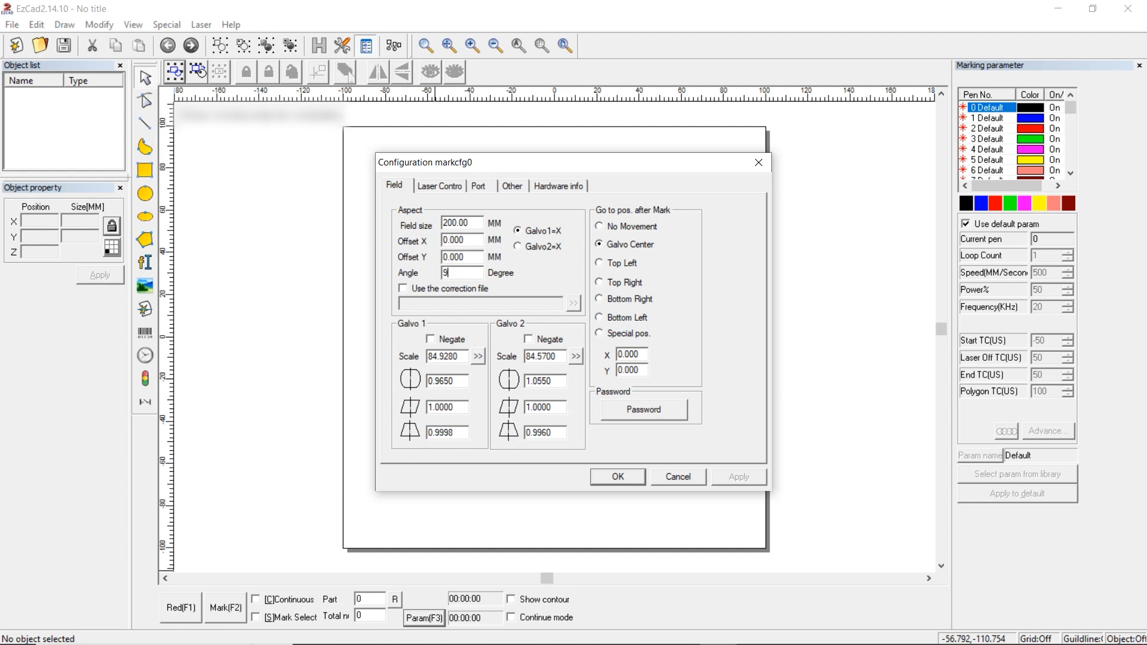
{"action": "type", "text": "8"}
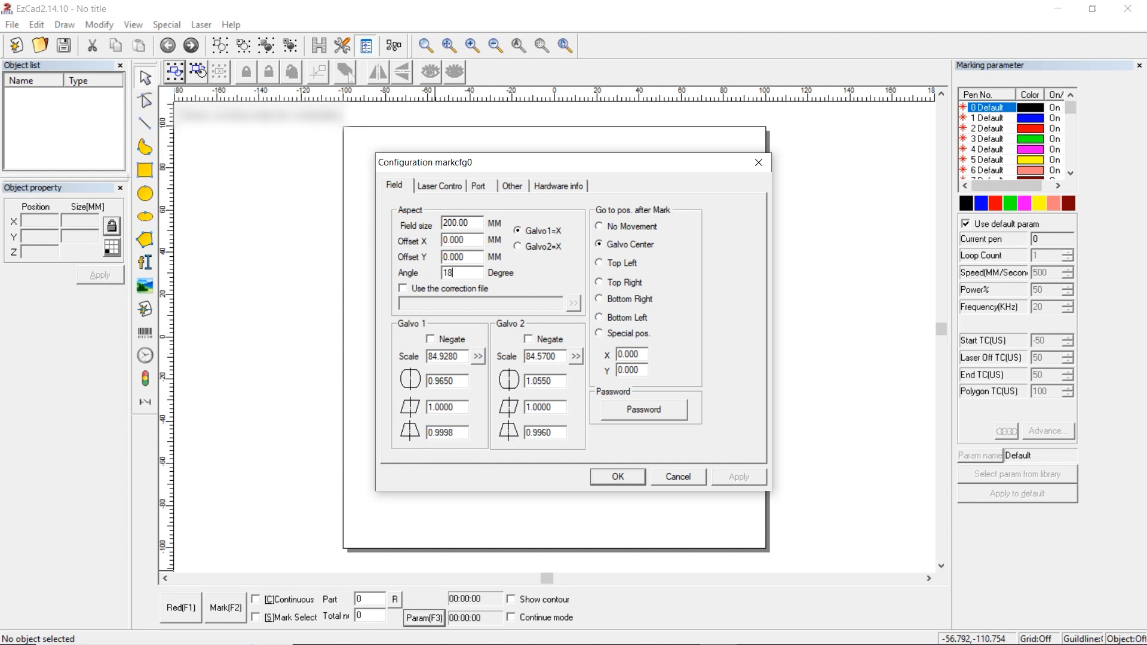
{"action": "type", "text": "270"}
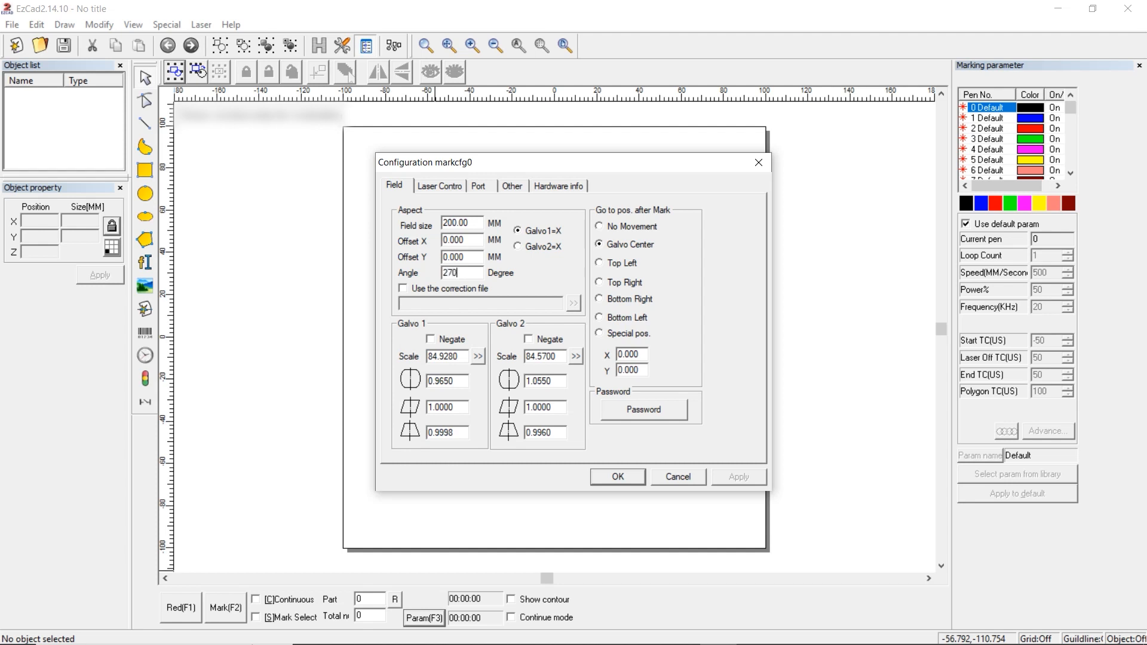
{"action": "type", "text": "0"}
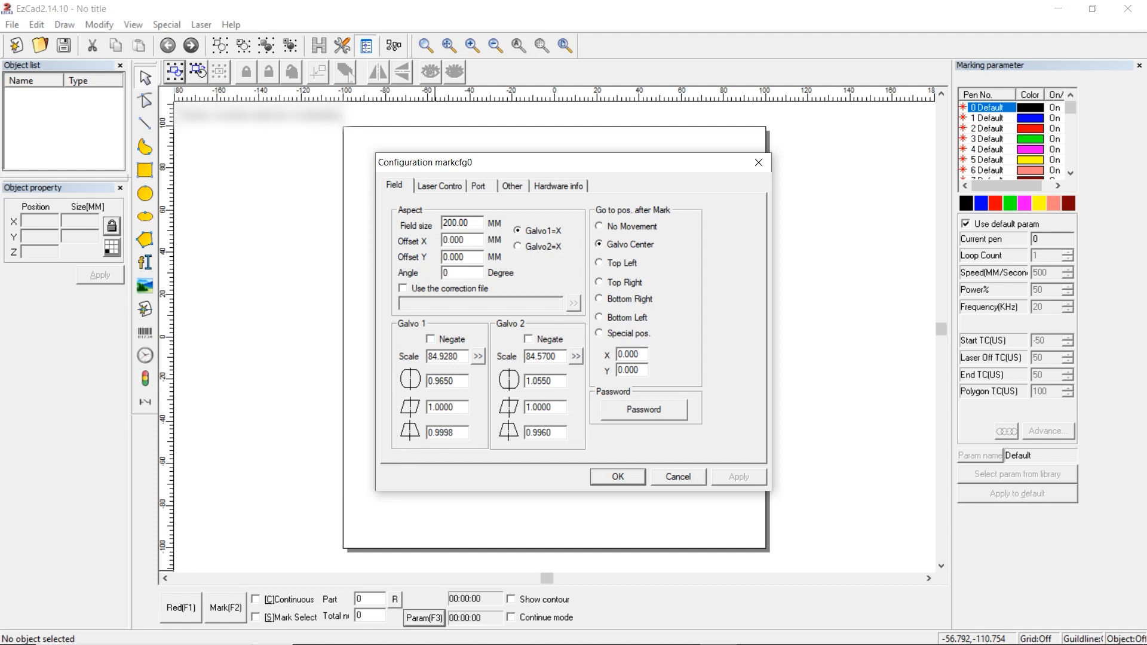
{"action": "left_click", "coordinate": [461, 272]}
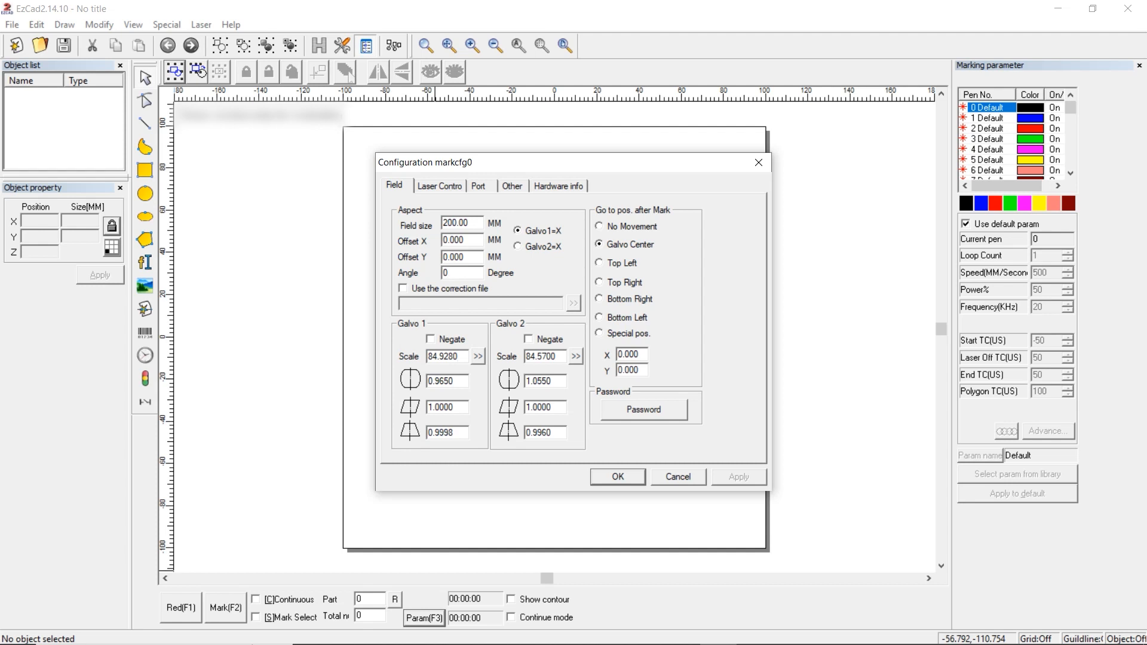
{"action": "left_click", "coordinate": [454, 356]}
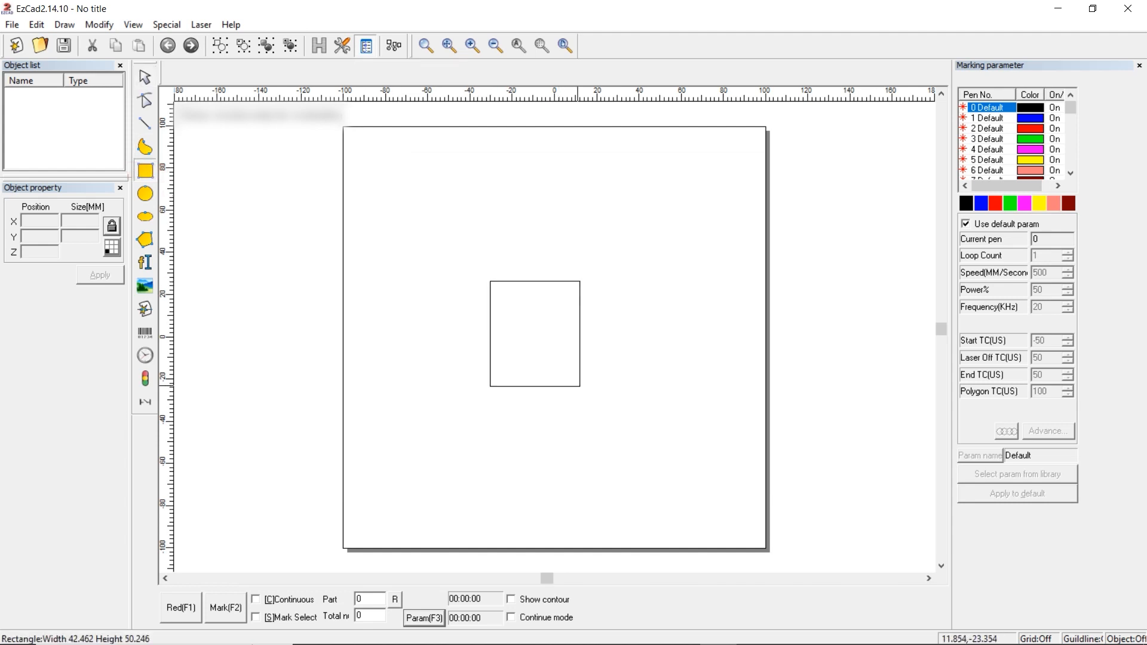
Finish the rectangle and size it to 100 × 100 mm at position -50, -50.
{"action": "left_click", "coordinate": [534, 333]}
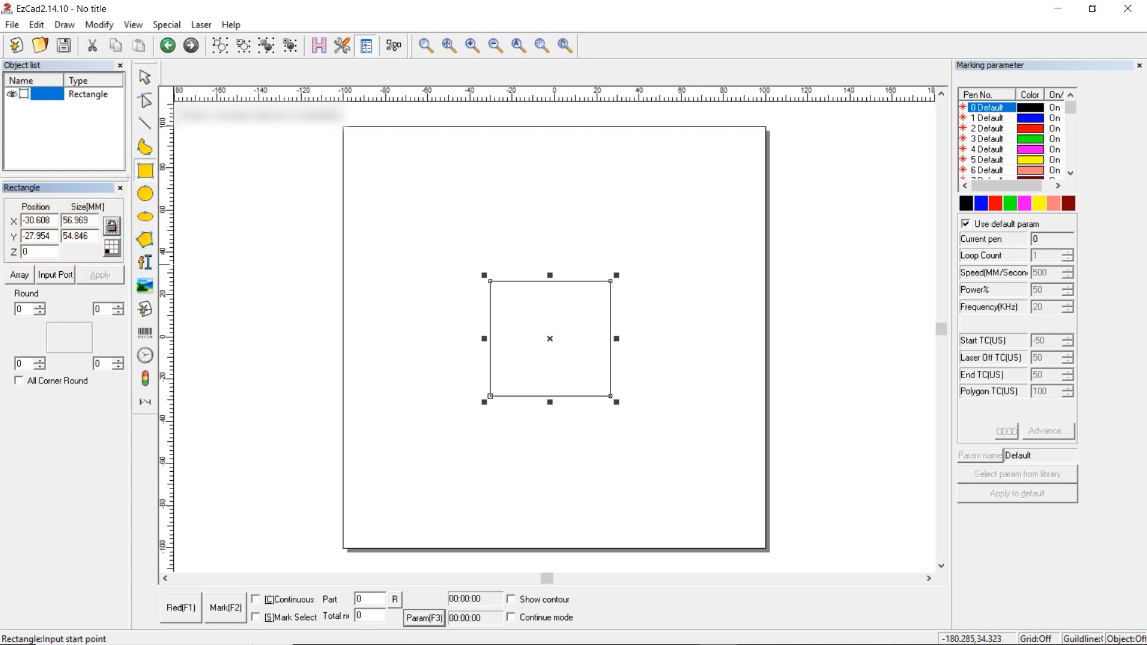
{"action": "type", "text": "100"}
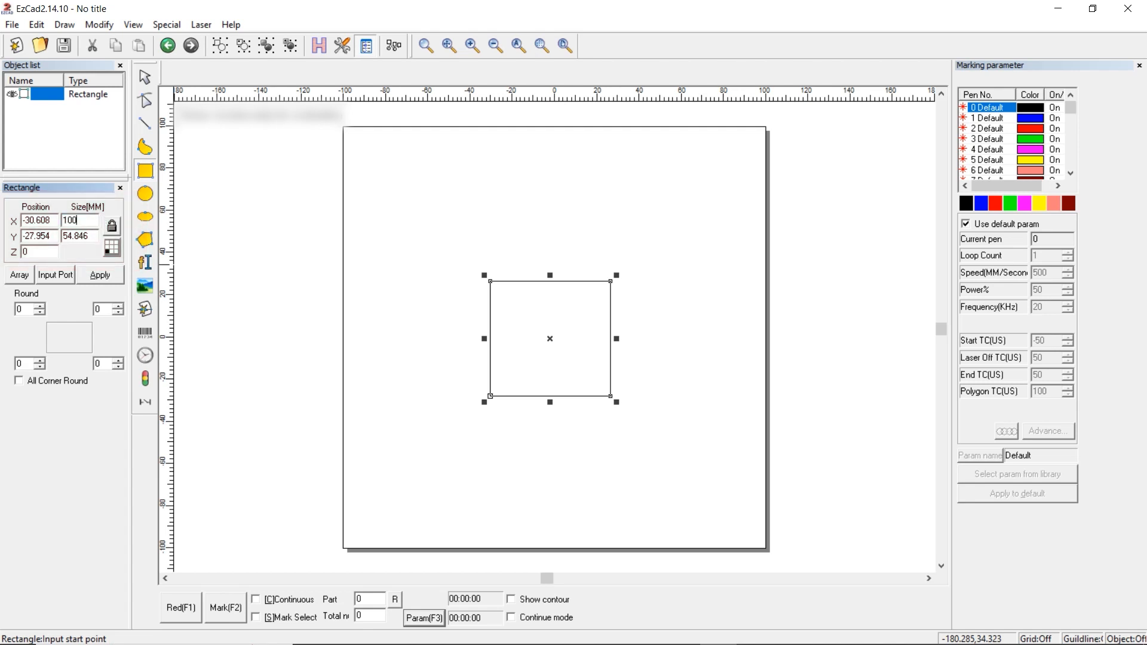
{"action": "type", "text": "100"}
{"action": "left_click", "coordinate": [40, 220]}
{"action": "type", "text": "-50"}
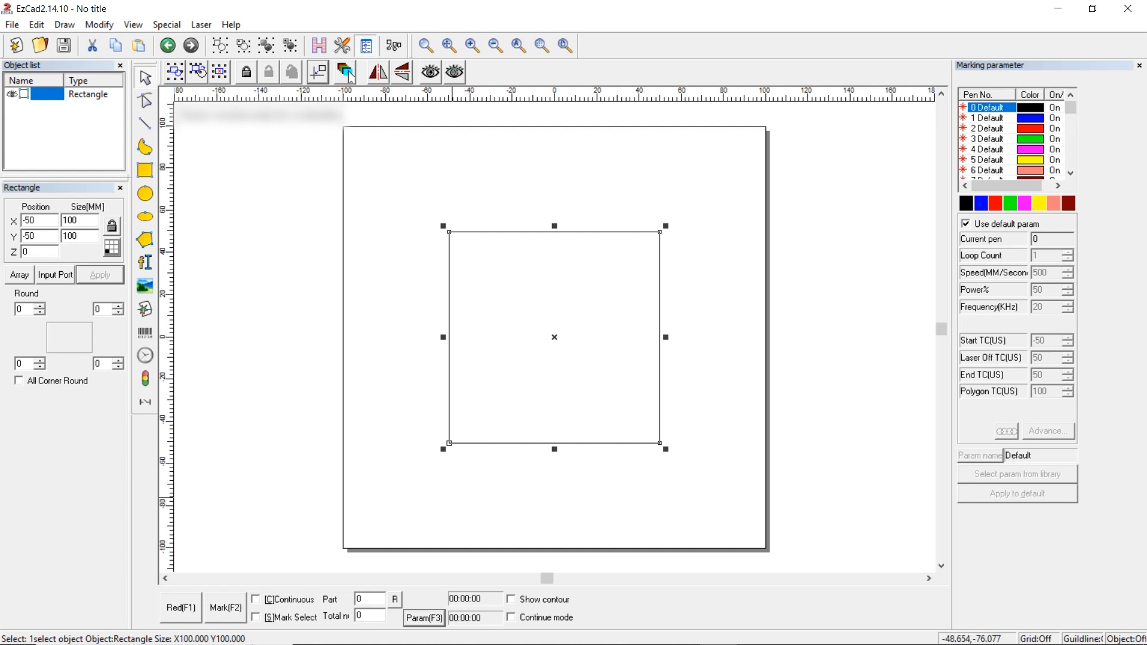
{"action": "left_click", "coordinate": [423, 618]}
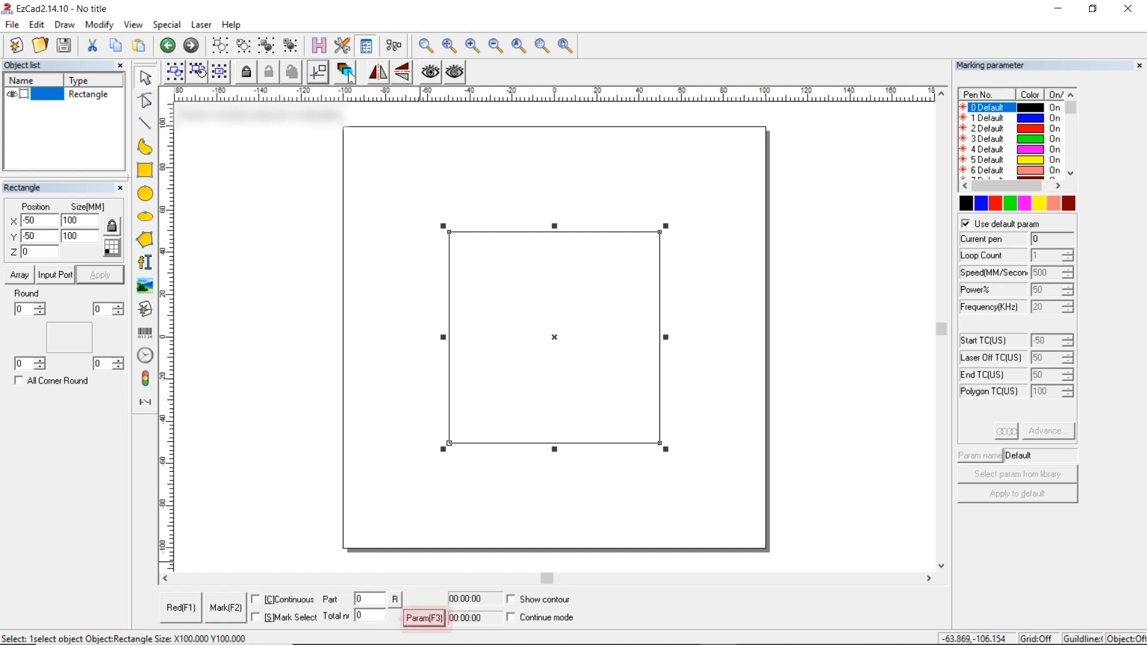
Recalculate the galvo 1 scale from desired size 100 and measured size 11.
{"action": "left_click", "coordinate": [423, 618]}
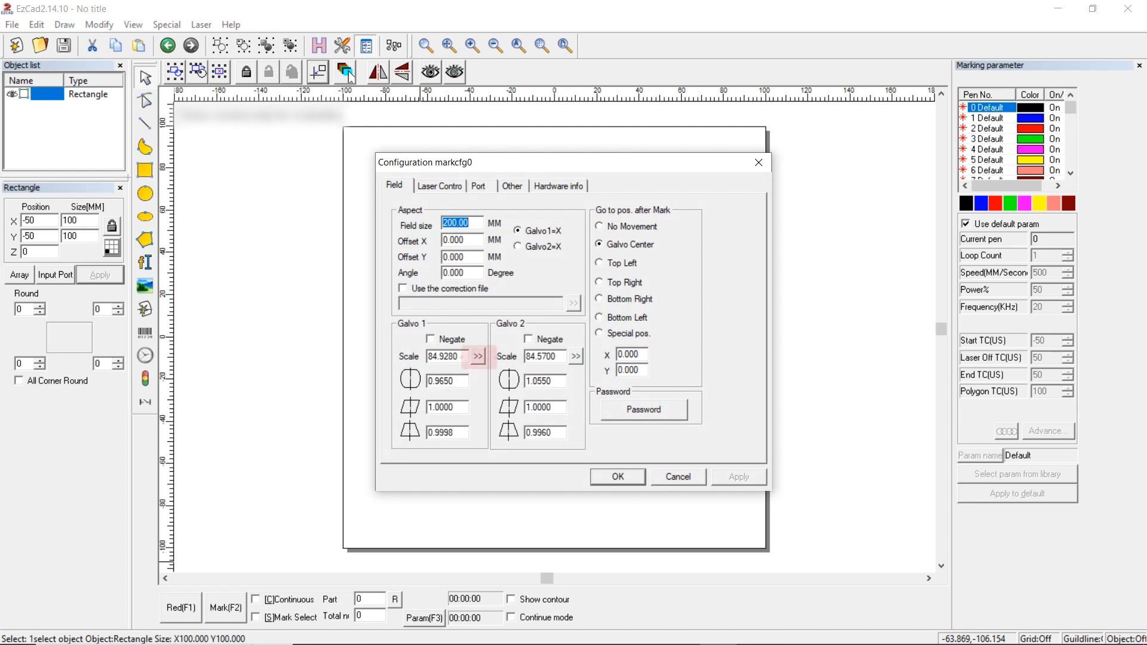
{"action": "left_click", "coordinate": [478, 356]}
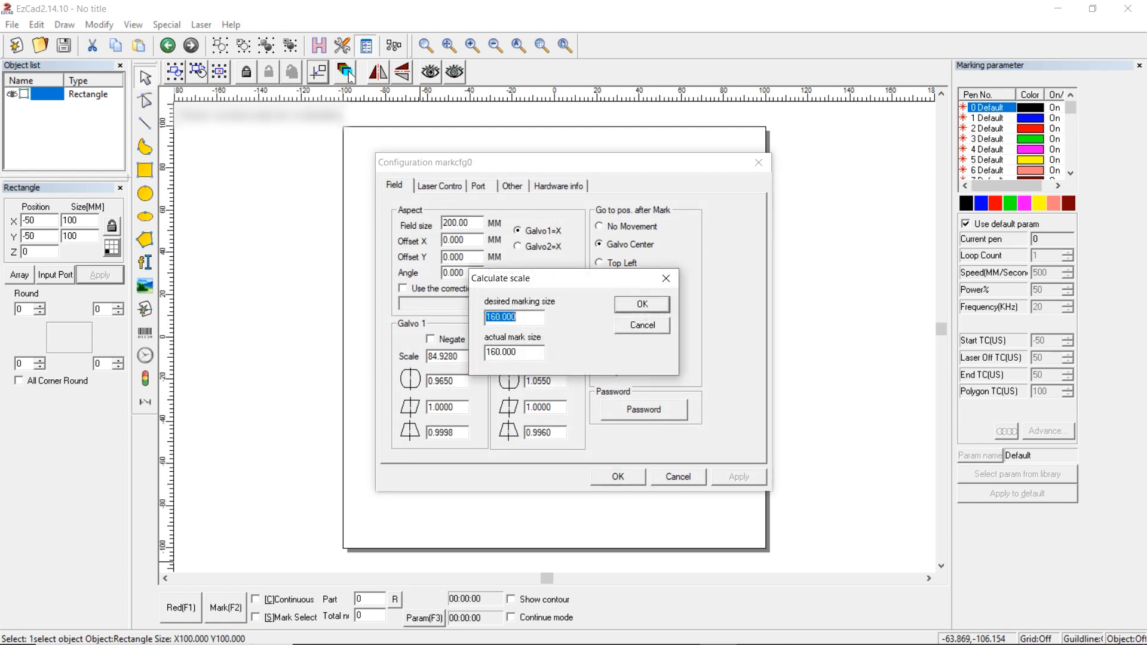
{"action": "type", "text": "100"}
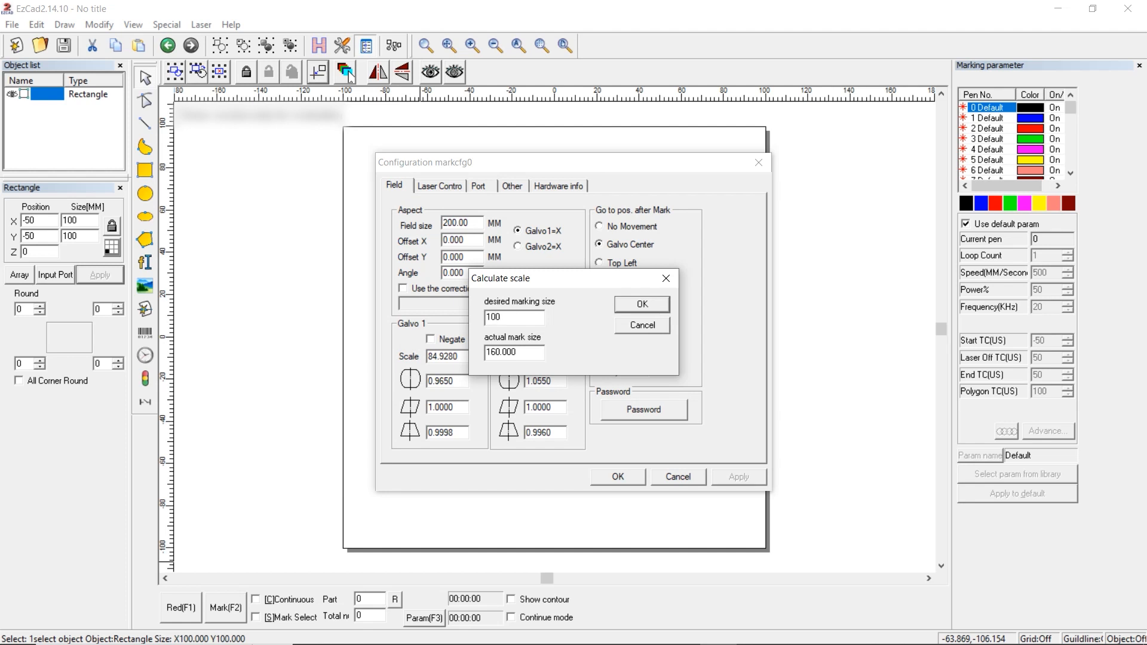
{"action": "type", "text": "11"}
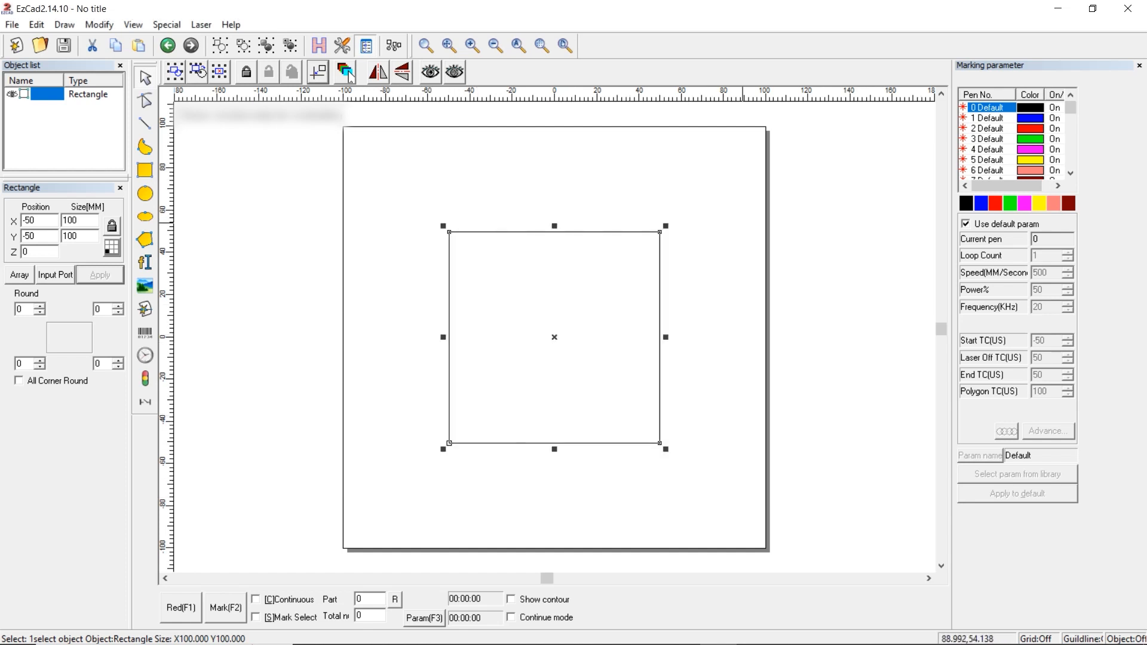
{"action": "mouse_move", "coordinate": [553, 337]}
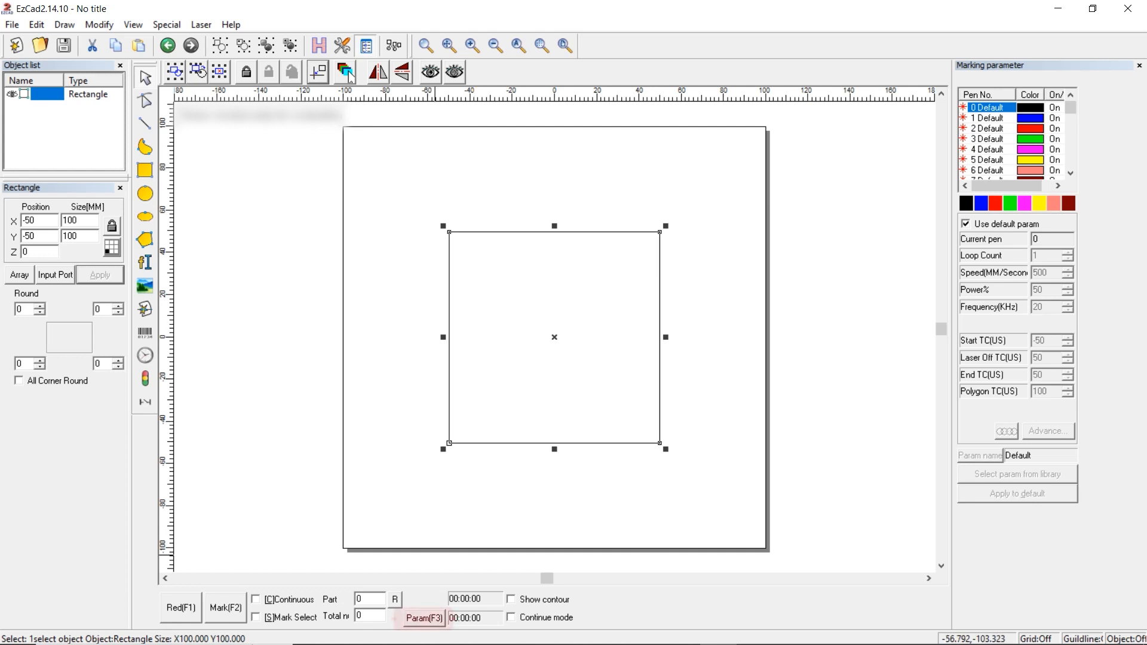
Reopen the marking configuration at its Laser Control settings.
{"action": "left_click", "coordinate": [423, 617]}
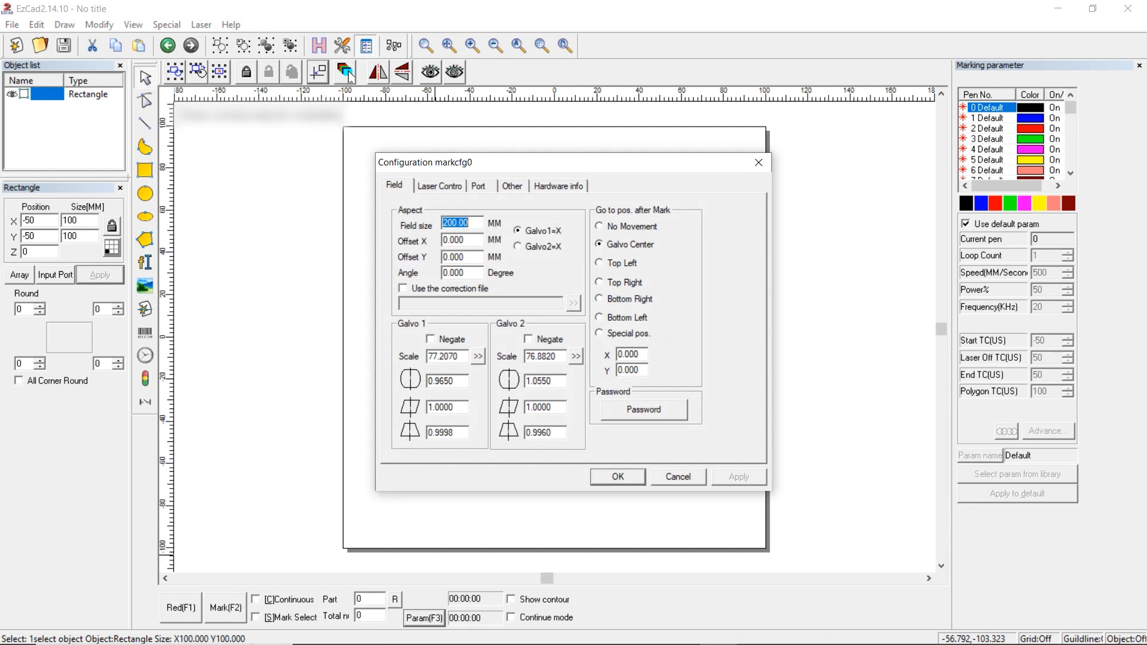
{"action": "left_click", "coordinate": [439, 185]}
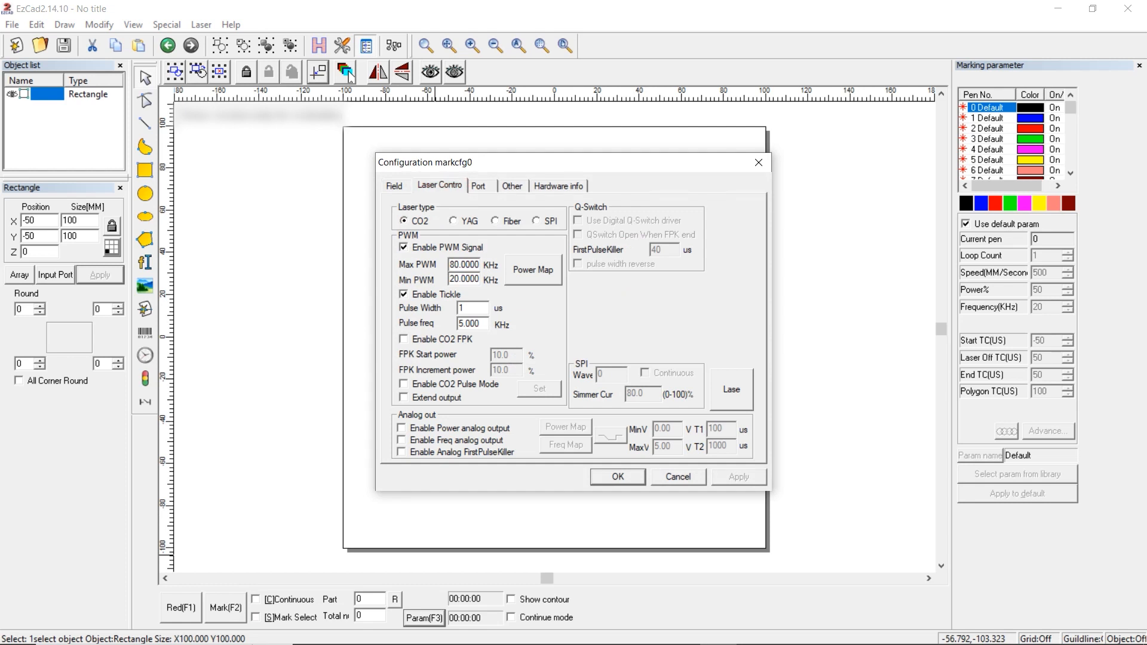
Make the laser a Fiber RAYCUS source with 60 kHz maximum PWM frequency.
{"action": "left_click", "coordinate": [497, 220]}
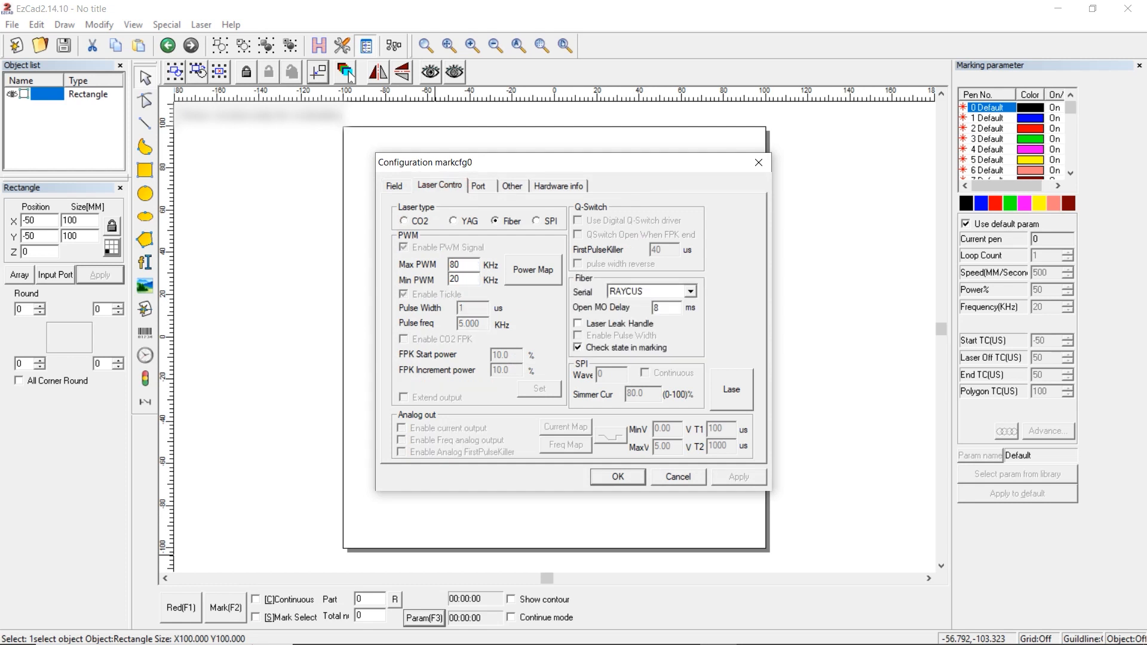
{"action": "left_click", "coordinate": [688, 292]}
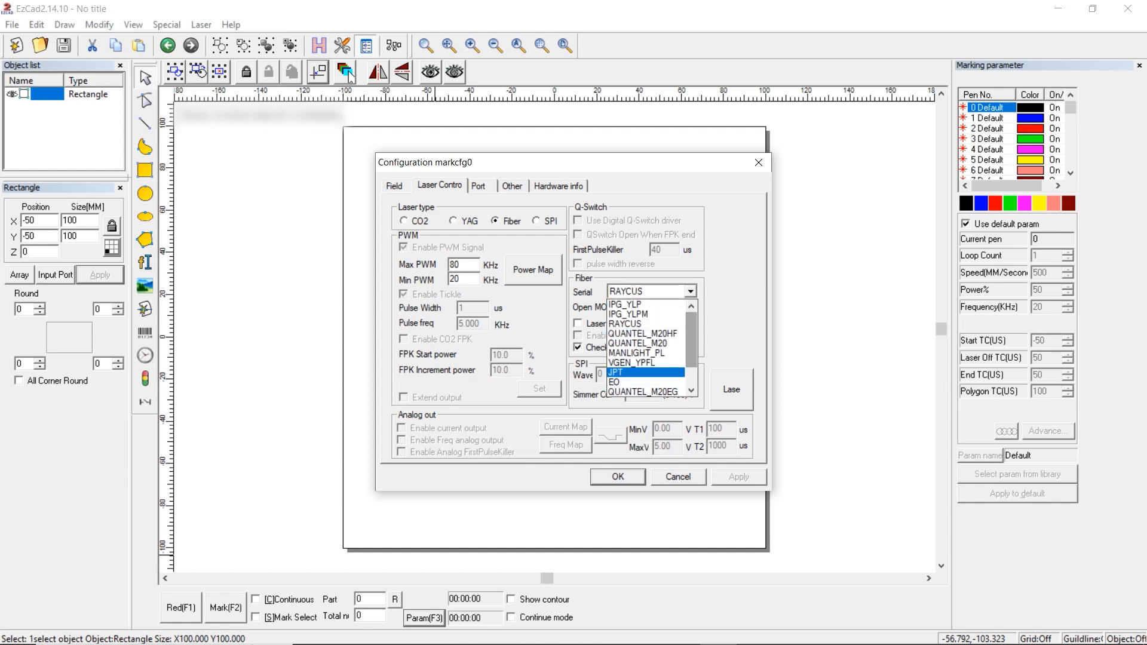
{"action": "left_click", "coordinate": [625, 303]}
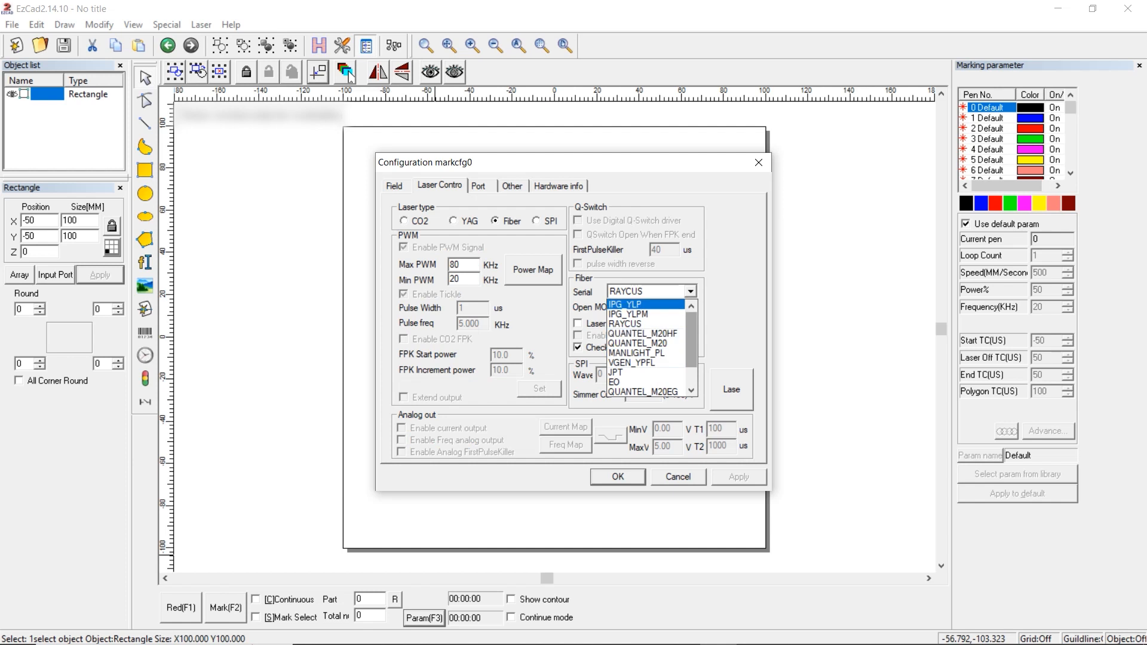
{"action": "left_click", "coordinate": [637, 314]}
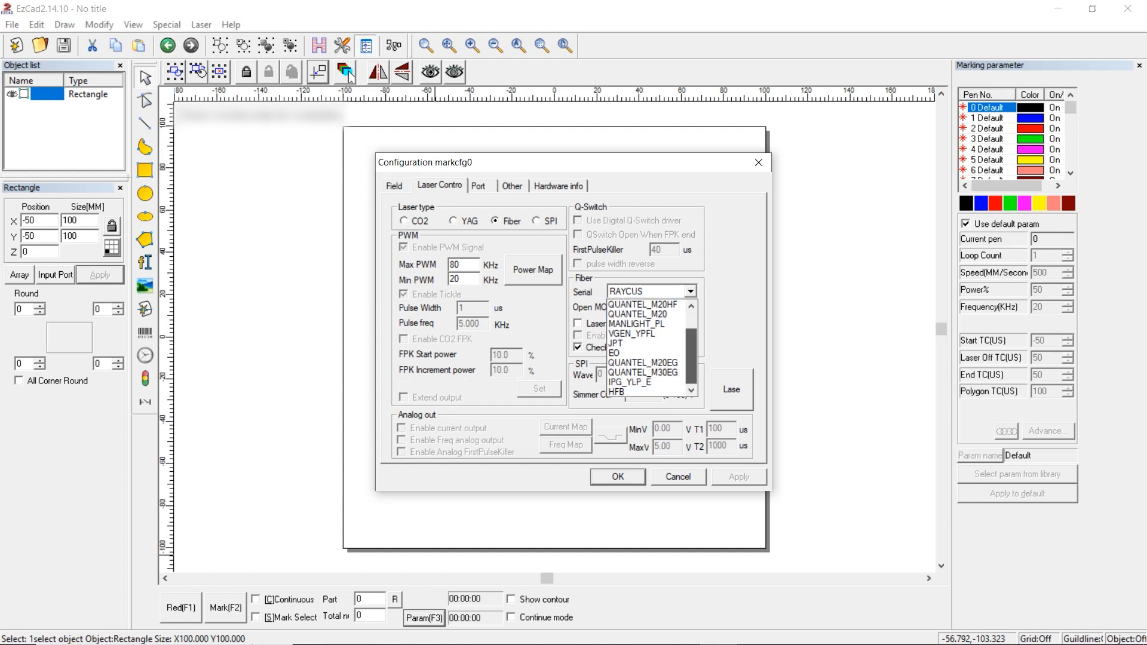
{"action": "left_click", "coordinate": [644, 373]}
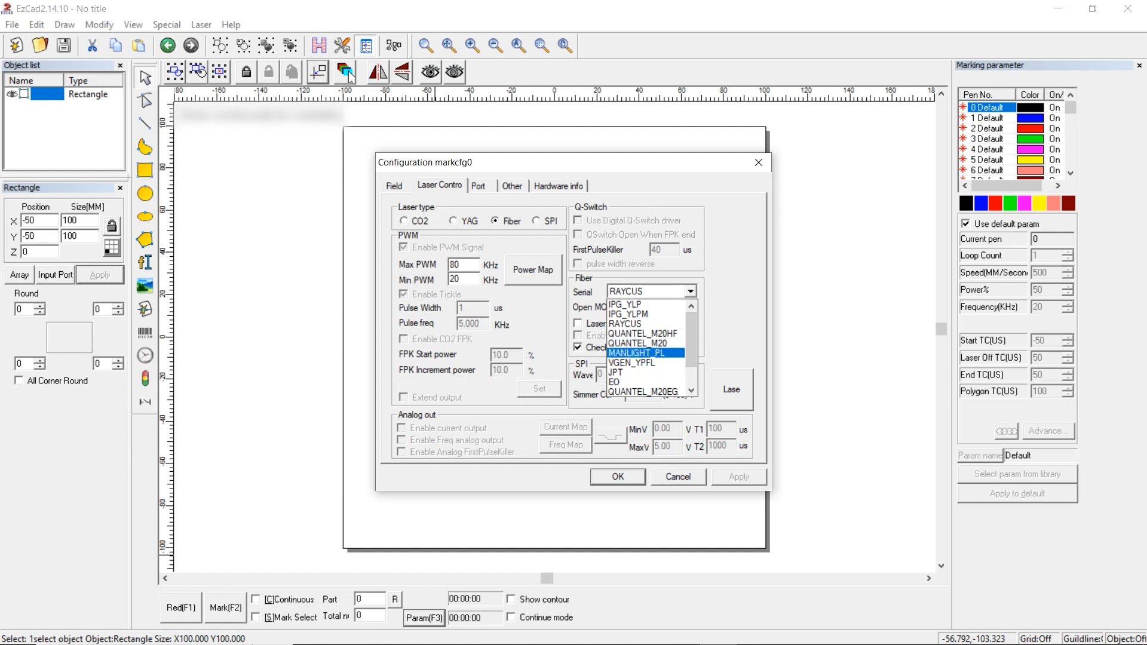
{"action": "left_click", "coordinate": [625, 324]}
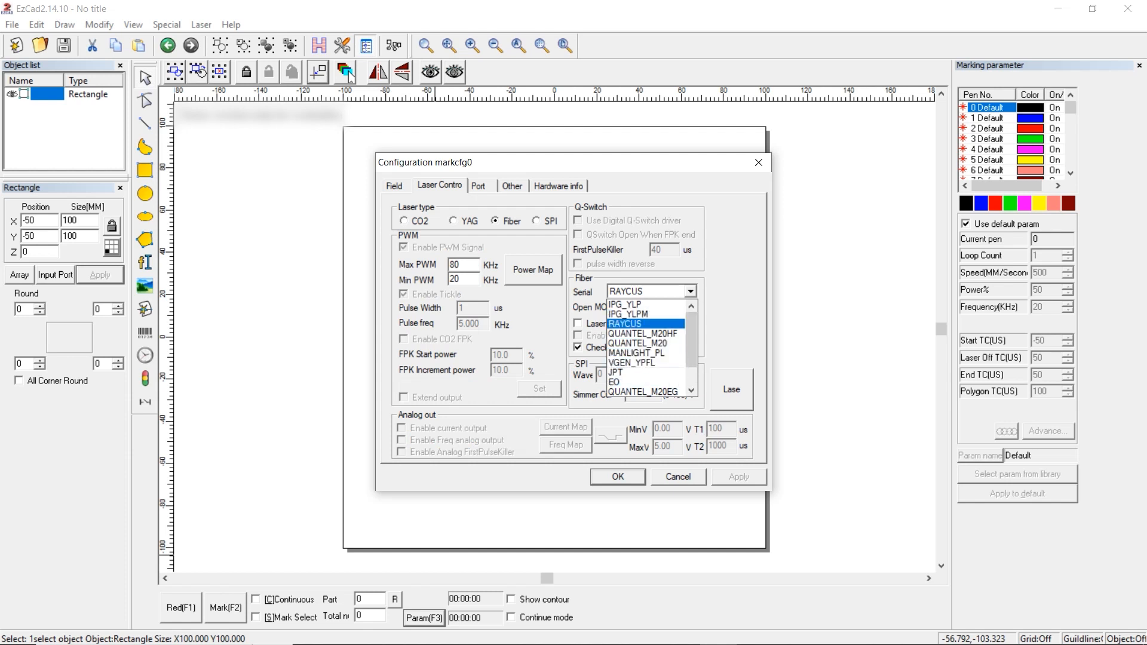
{"action": "left_click", "coordinate": [625, 324]}
{"action": "type", "text": "60"}
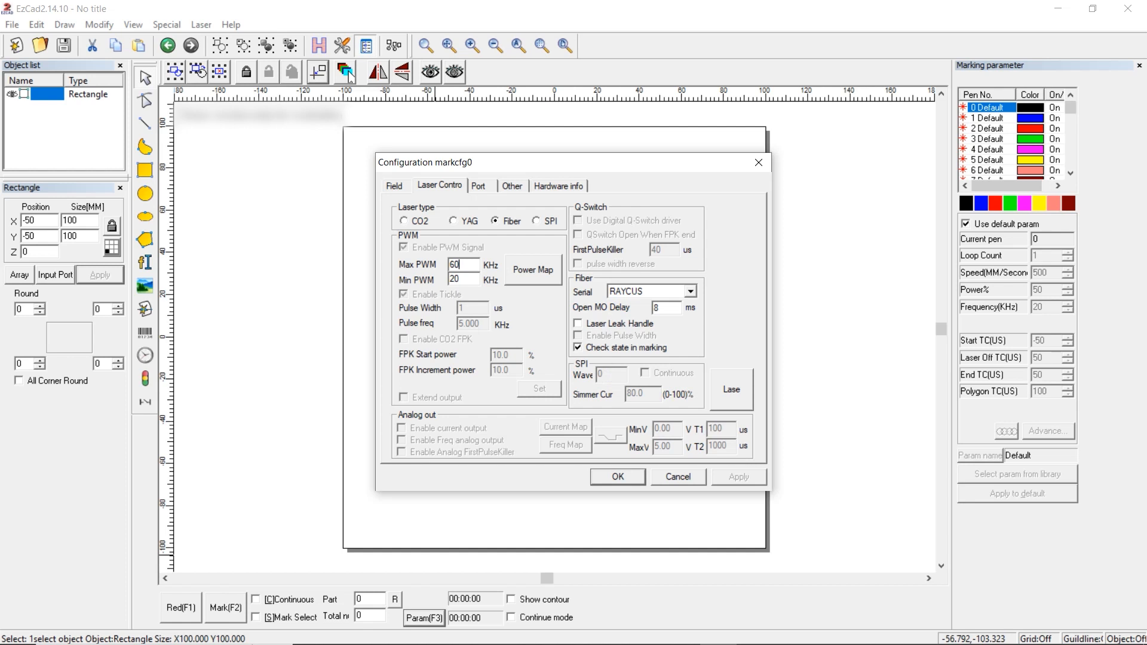
{"action": "left_click", "coordinate": [478, 185]}
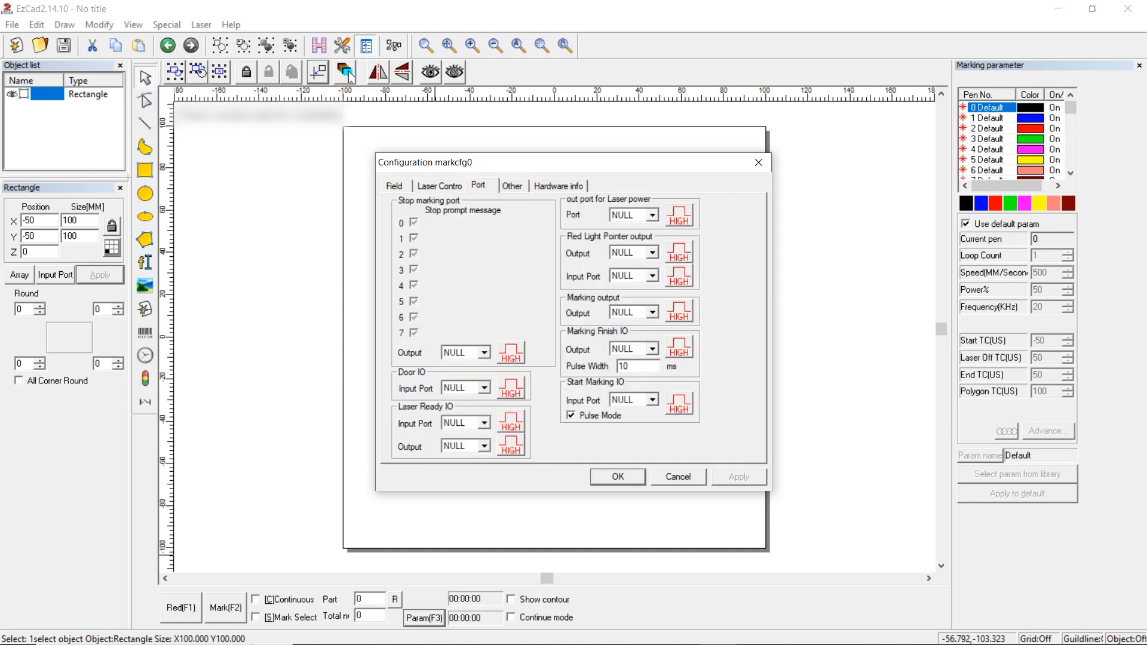
Browse the start-marking input port list, then dismiss the stray view options menu.
{"action": "left_click", "coordinate": [651, 399]}
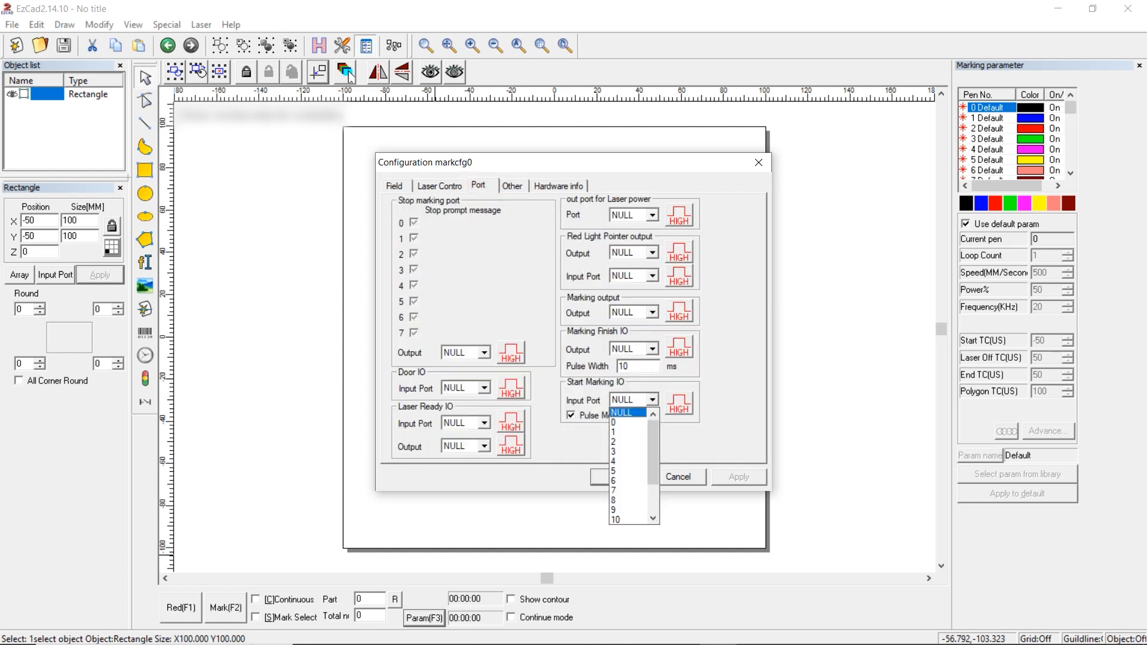
{"action": "left_click", "coordinate": [622, 412]}
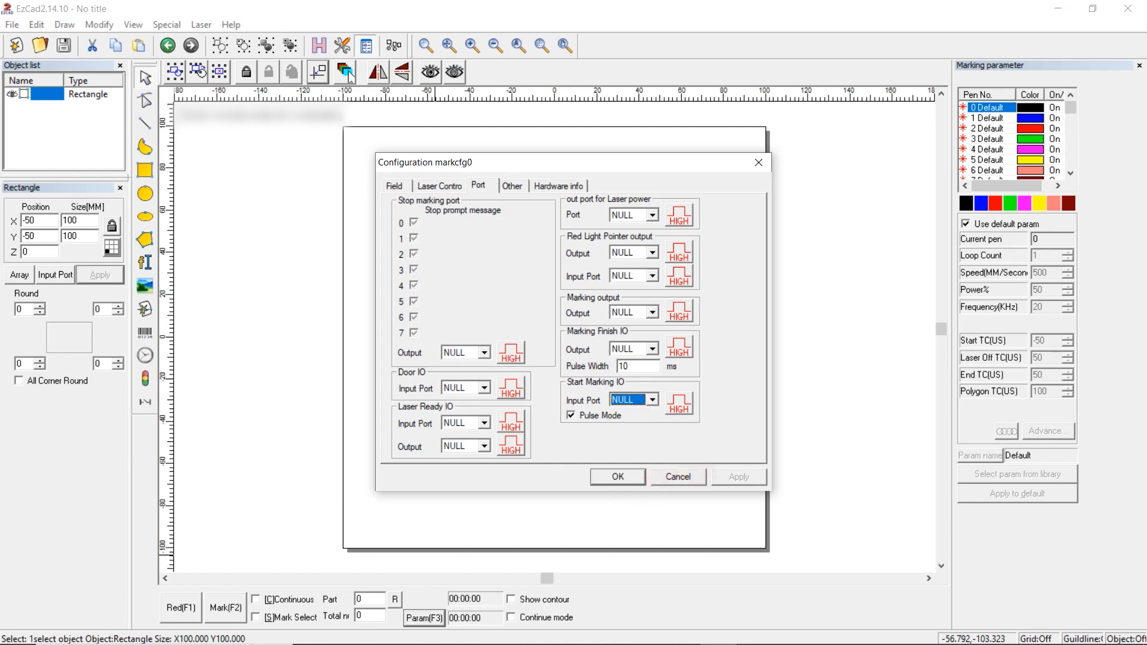
{"action": "left_click", "coordinate": [132, 23]}
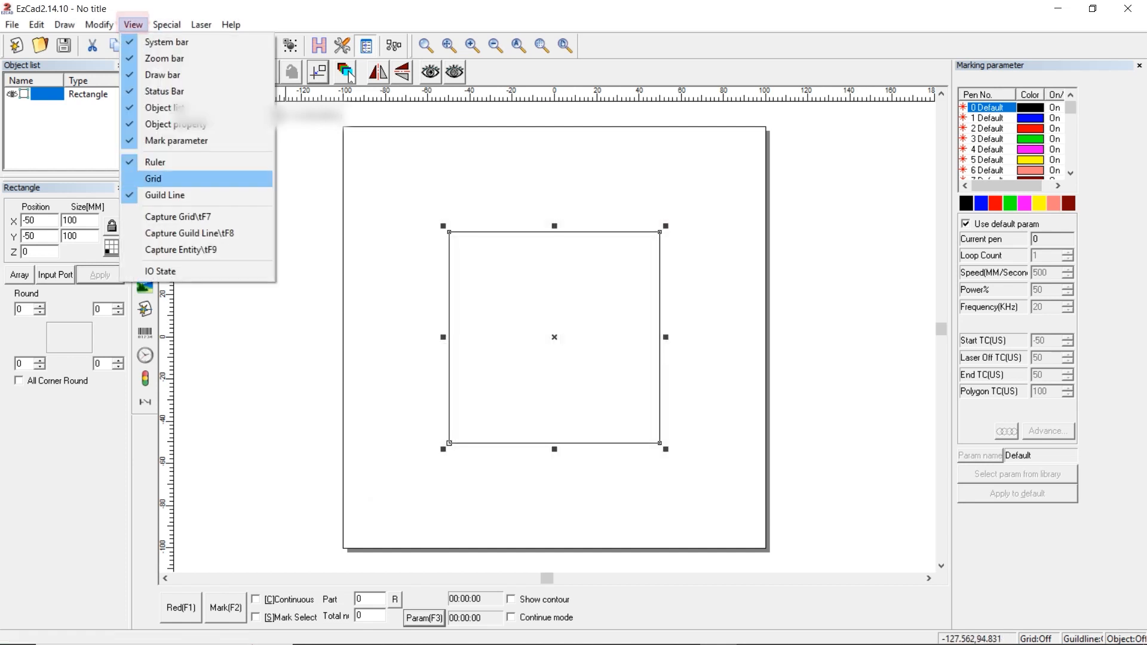
{"action": "left_click", "coordinate": [160, 271]}
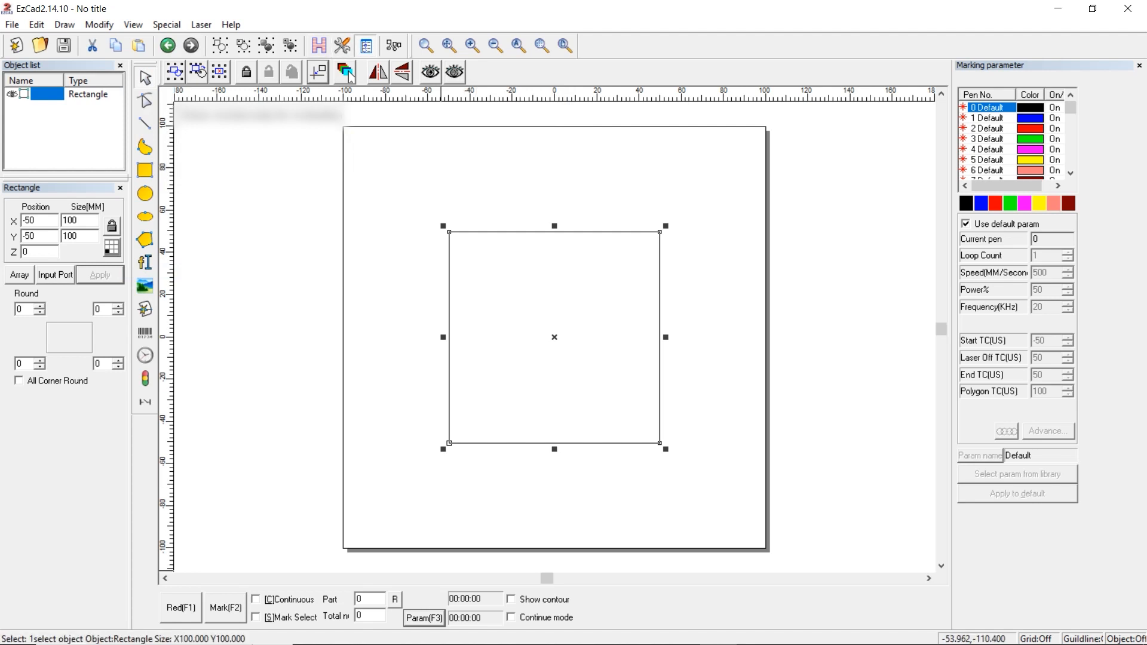
Set the start-marking input port to 14 in the Port settings.
{"action": "left_click", "coordinate": [423, 618]}
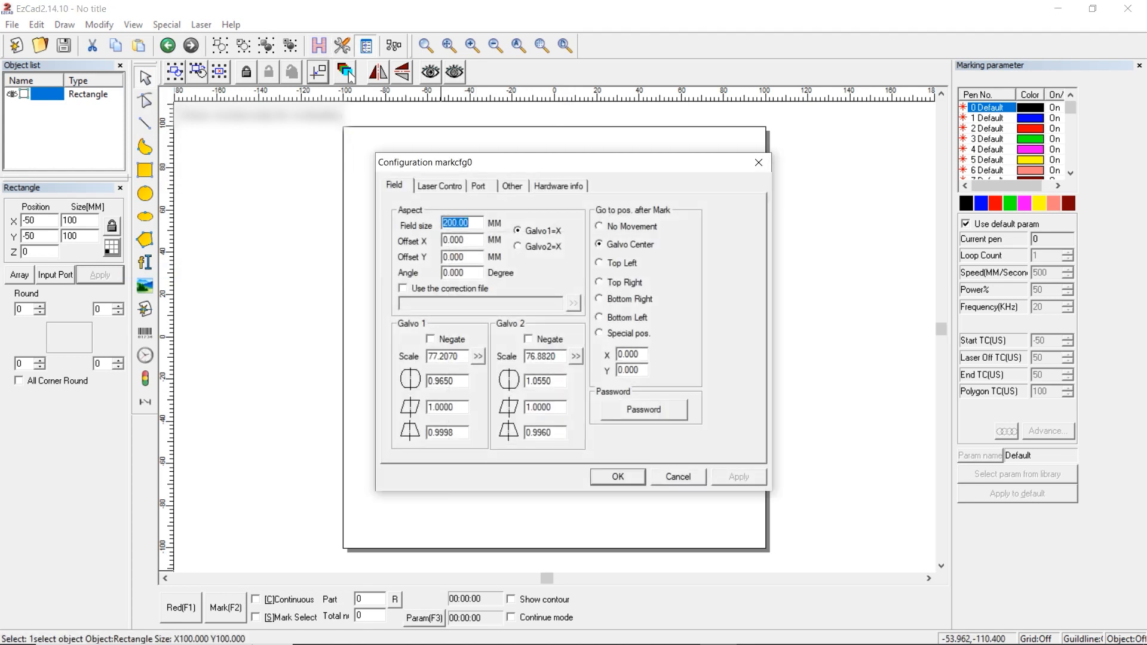
{"action": "left_click", "coordinate": [478, 185]}
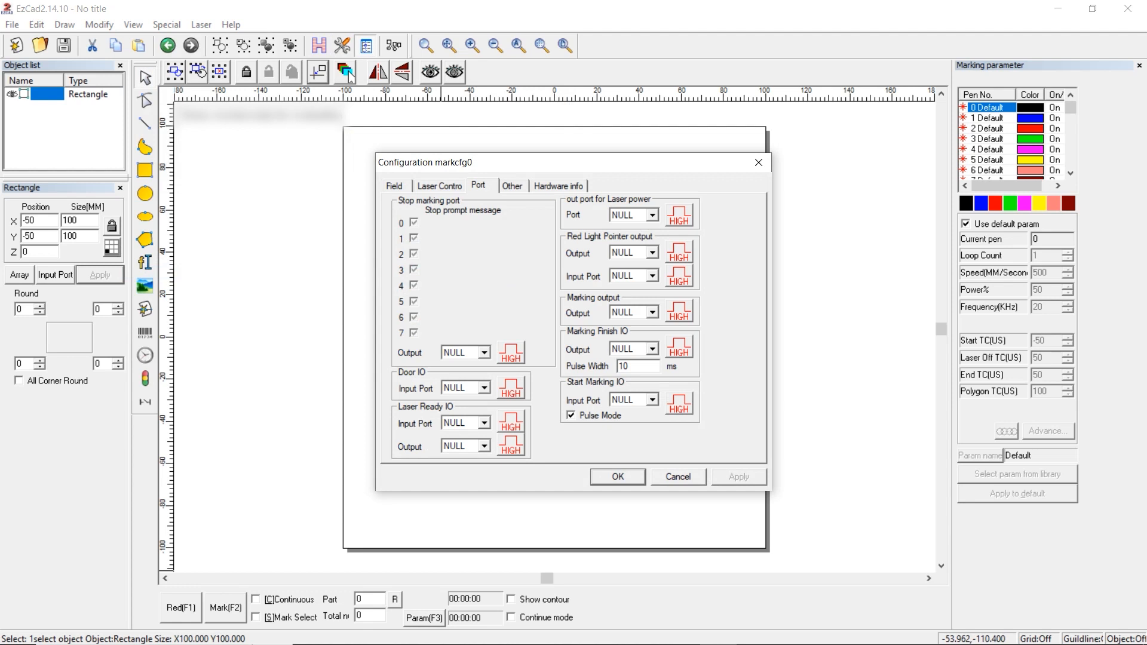
{"action": "left_click", "coordinate": [655, 401]}
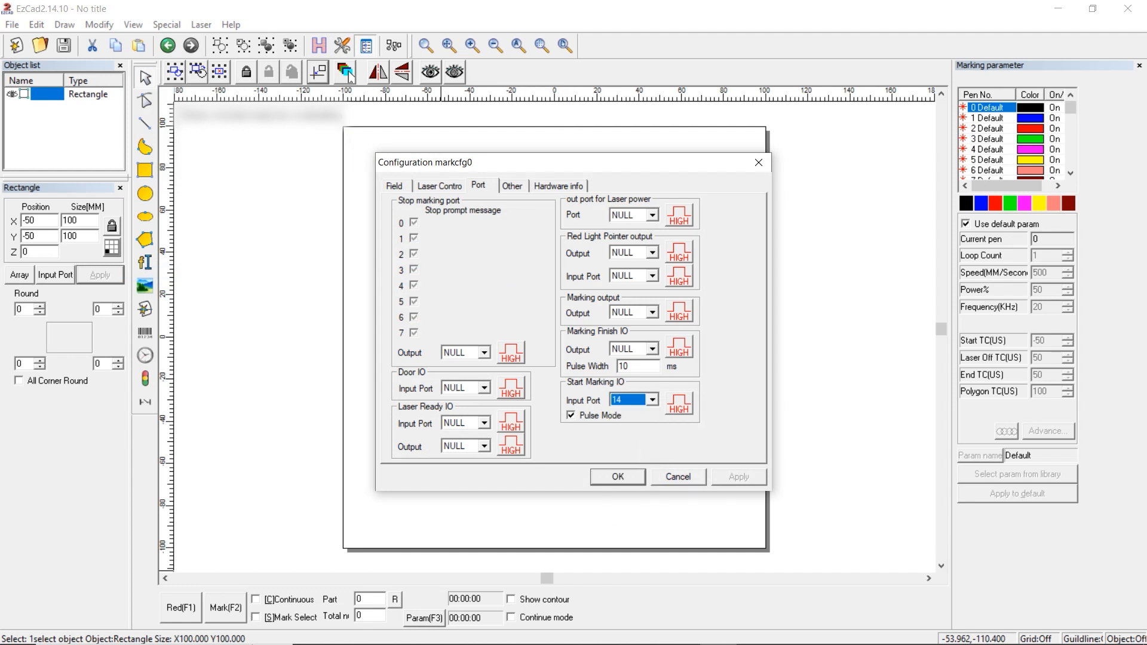
{"action": "left_click", "coordinate": [511, 185]}
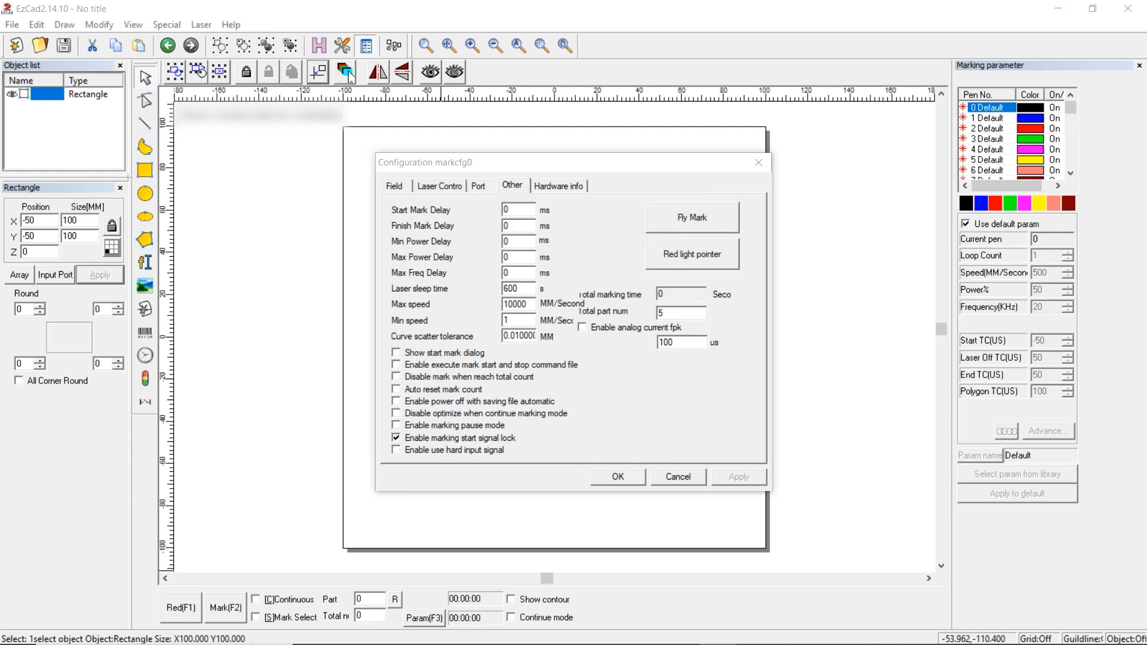
Show the red light pointer settings from the Other page.
{"action": "left_click", "coordinate": [690, 253]}
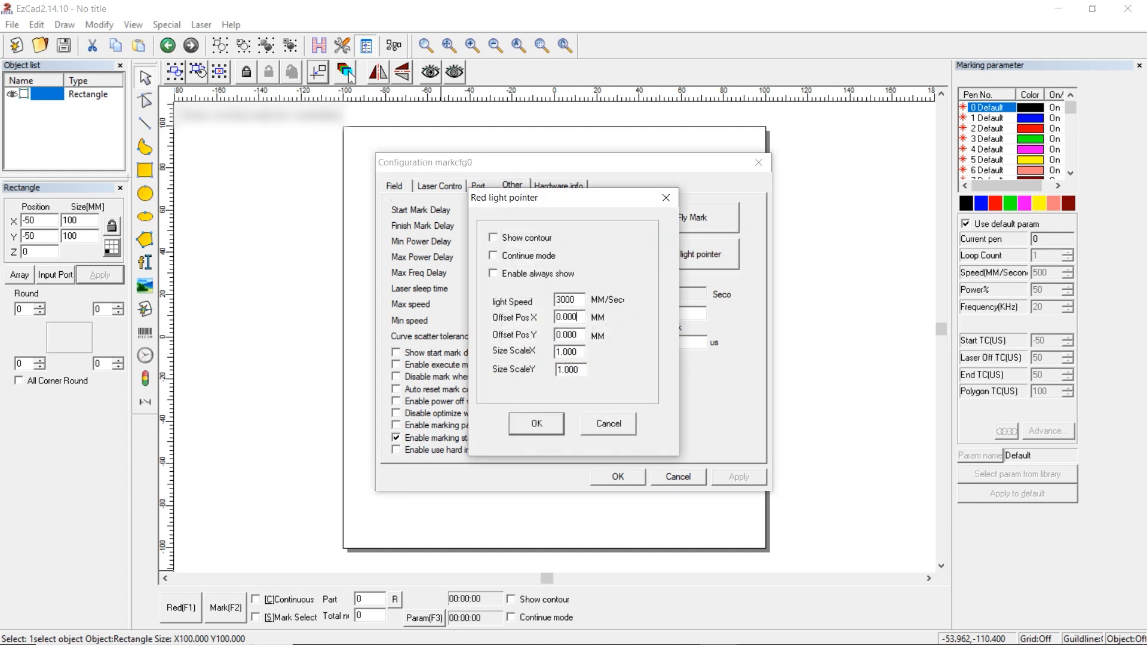
Set red pointer offsets X 0.1, Y -1 and size scales X 1.01, Y 0.9, and confirm.
{"action": "left_click", "coordinate": [569, 316]}
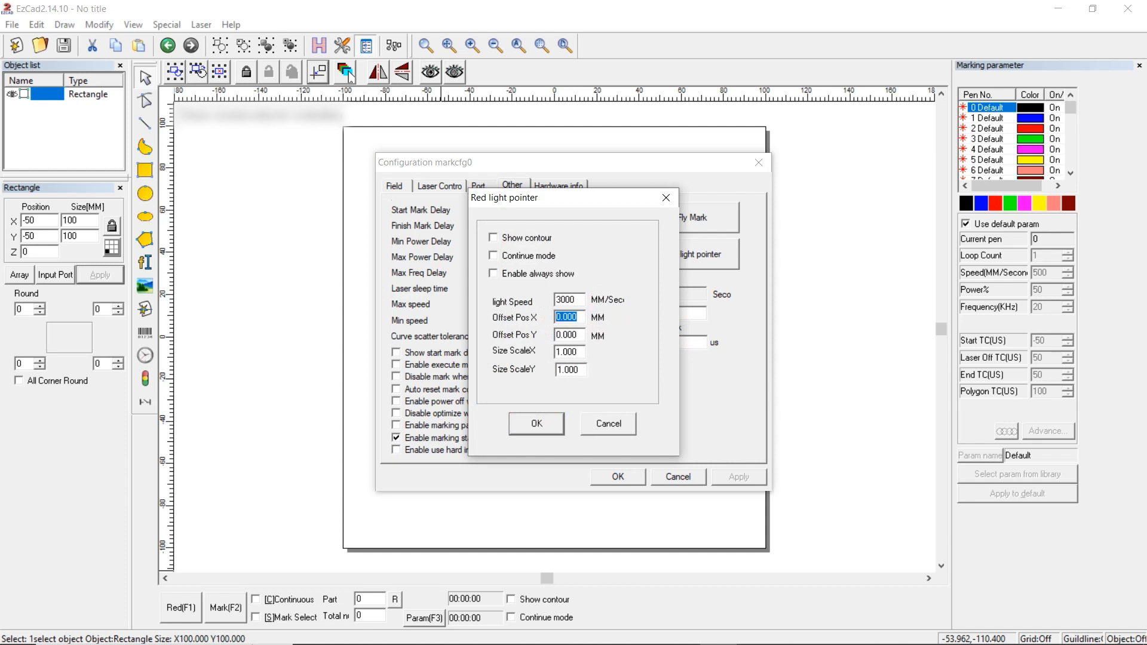
{"action": "left_click", "coordinate": [569, 316]}
{"action": "type", "text": "-"}
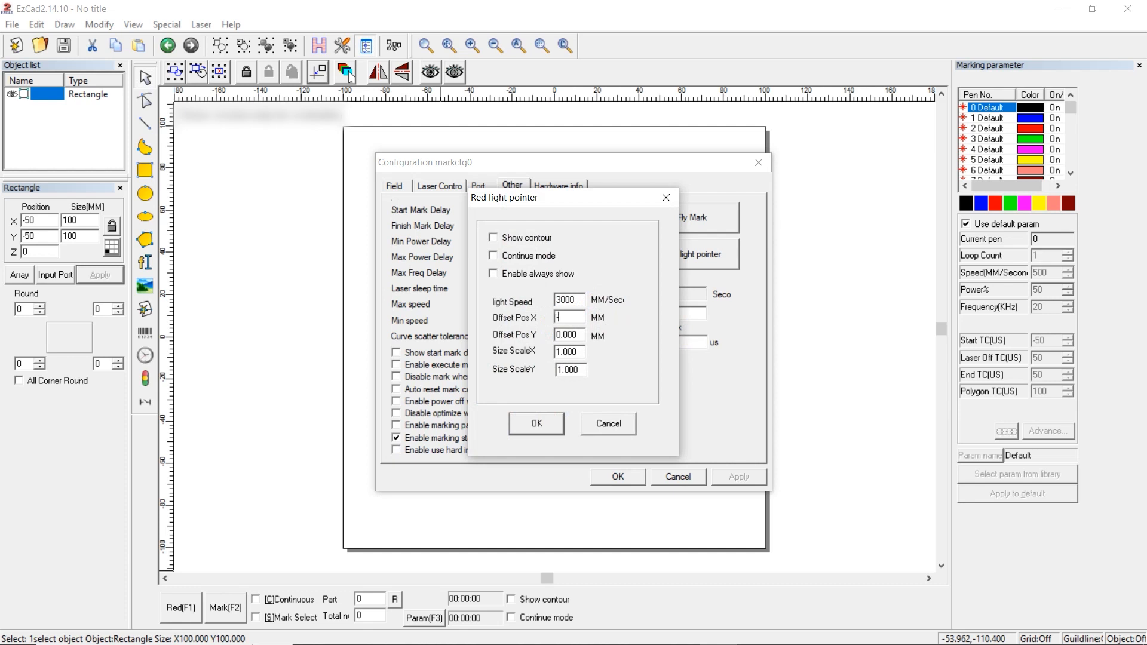
{"action": "type", "text": "0.1"}
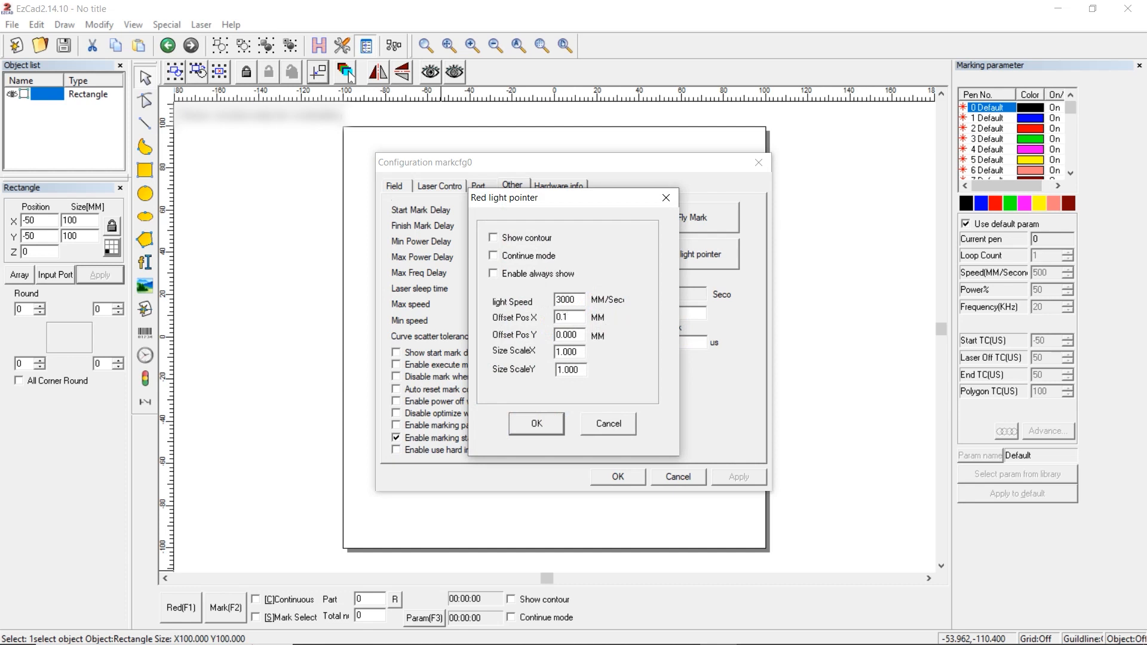
{"action": "left_click", "coordinate": [569, 318]}
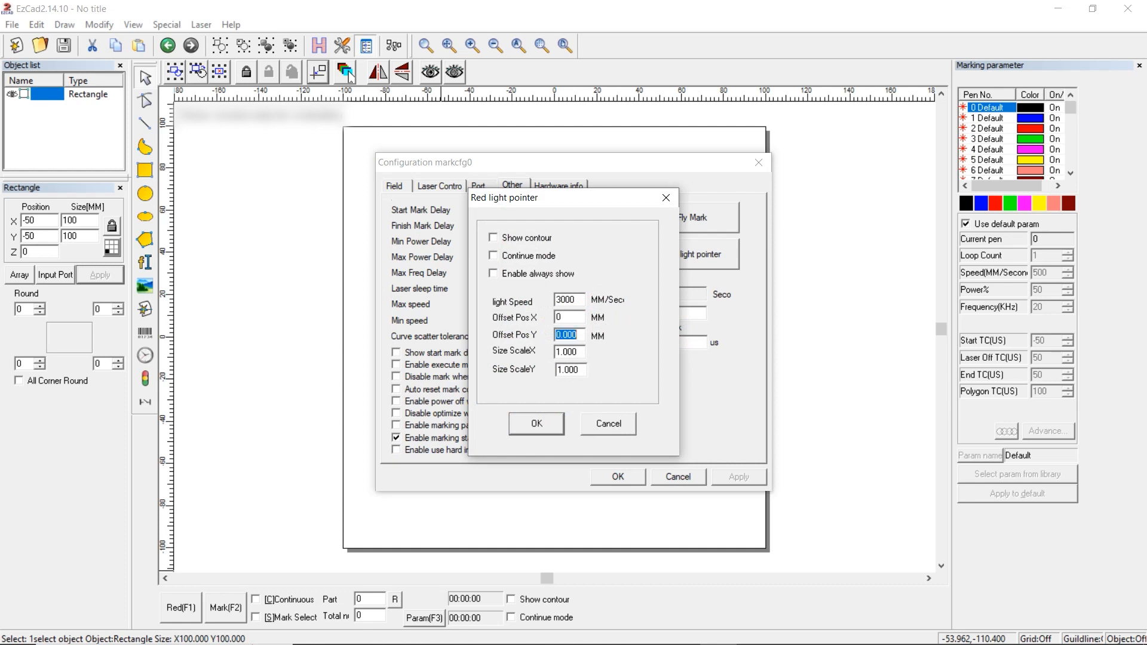
{"action": "type", "text": "-1"}
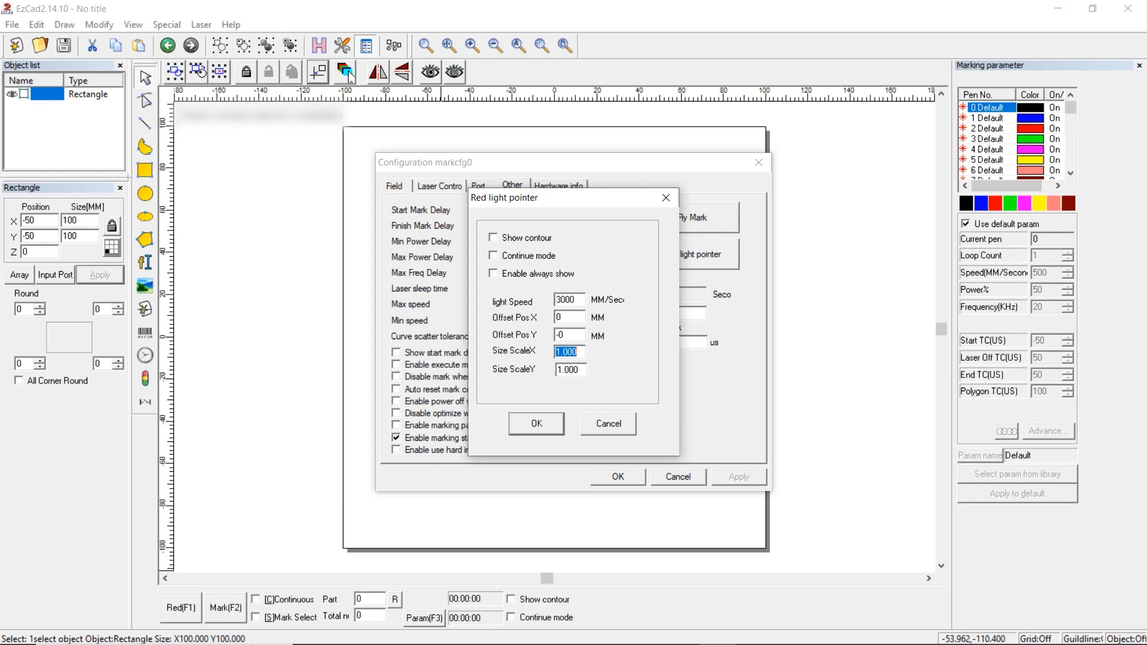
{"action": "type", "text": "1.01"}
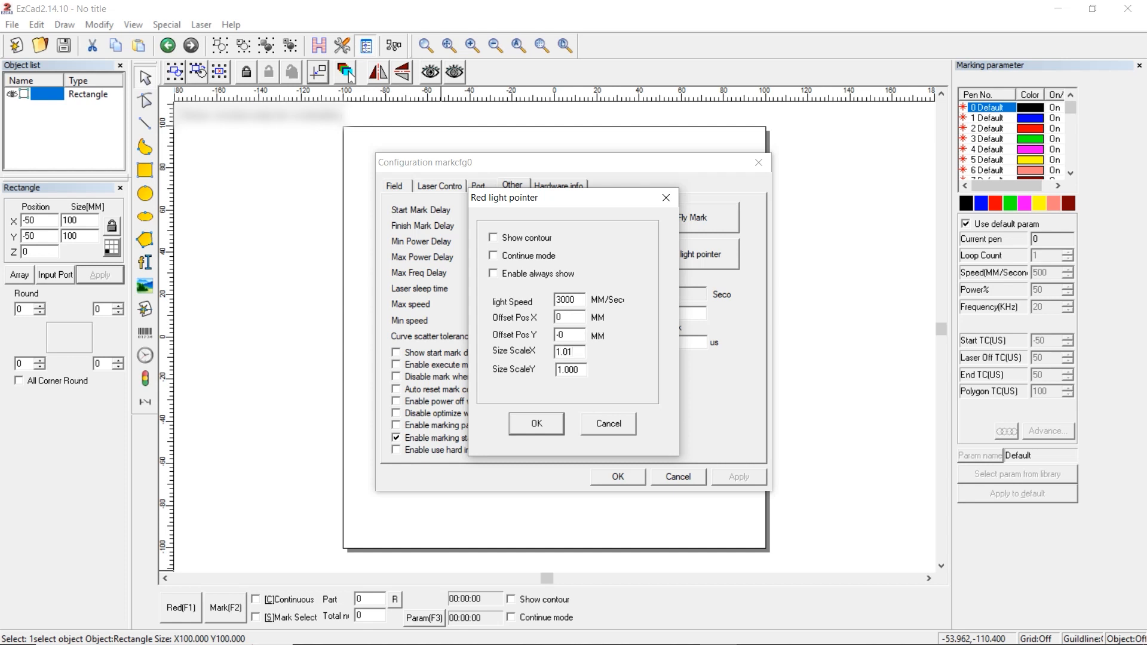
{"action": "left_click", "coordinate": [570, 351]}
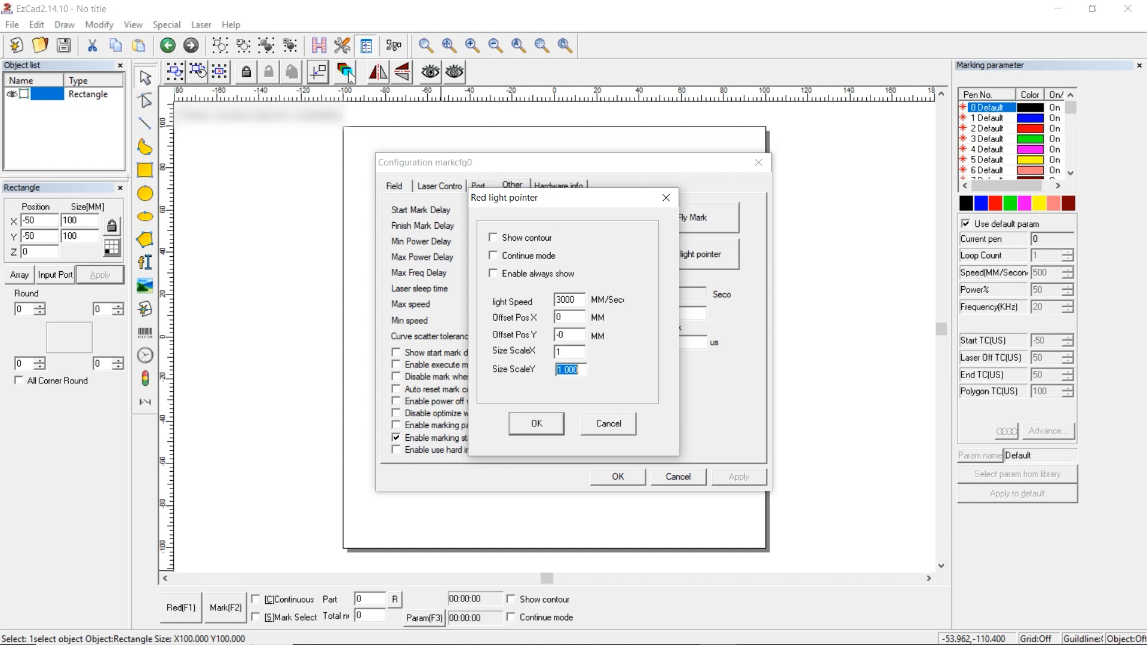
{"action": "type", "text": "0.9"}
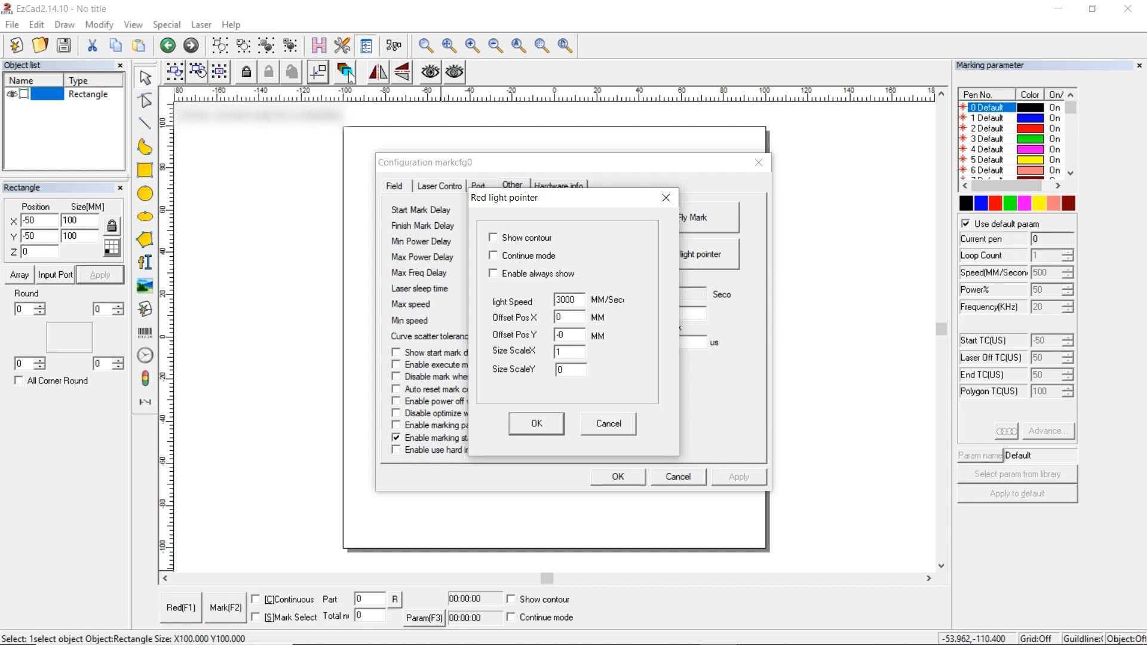
{"action": "left_click", "coordinate": [571, 369]}
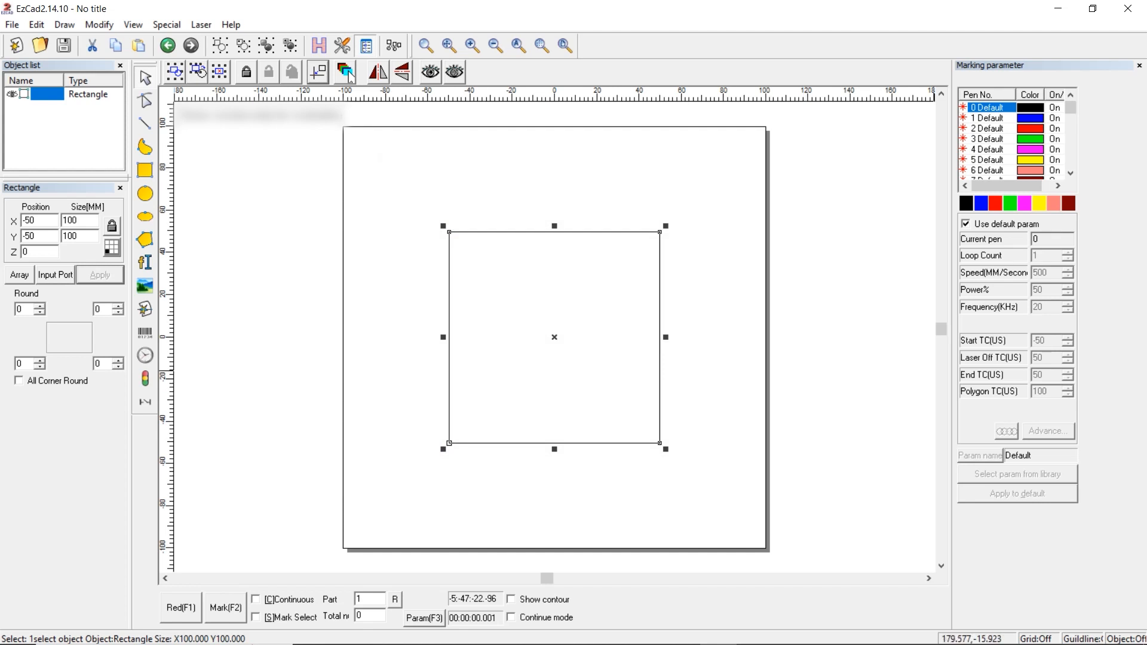
Disable default parameters for pen 0 and show its advanced mark parameters.
{"action": "left_click", "coordinate": [967, 223]}
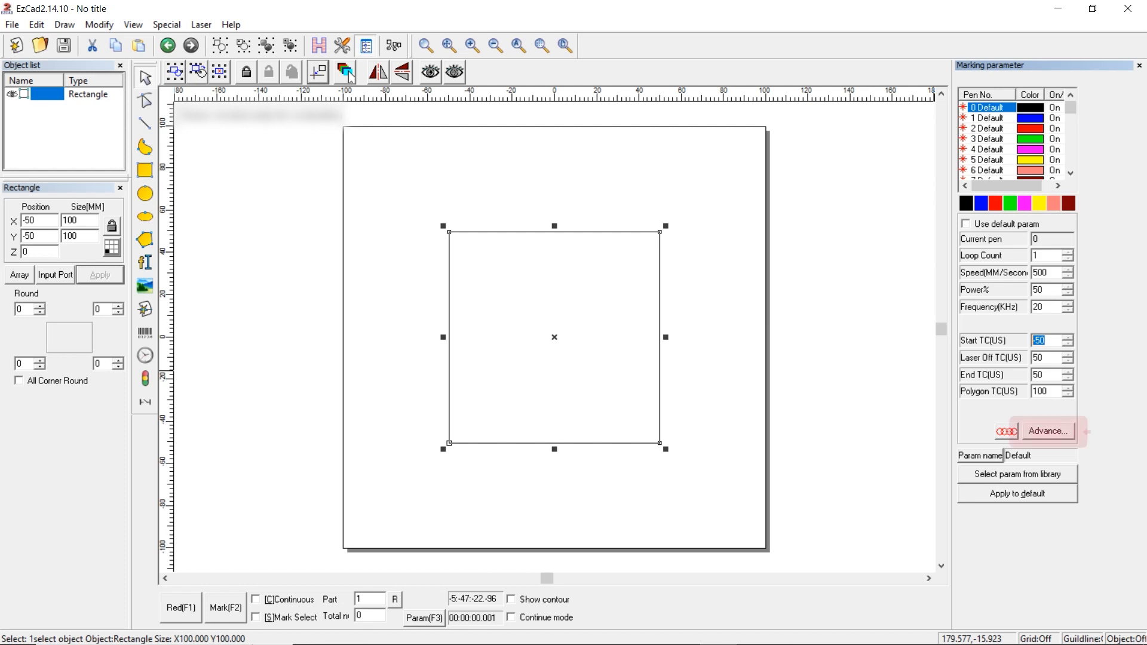
{"action": "left_click", "coordinate": [1047, 432]}
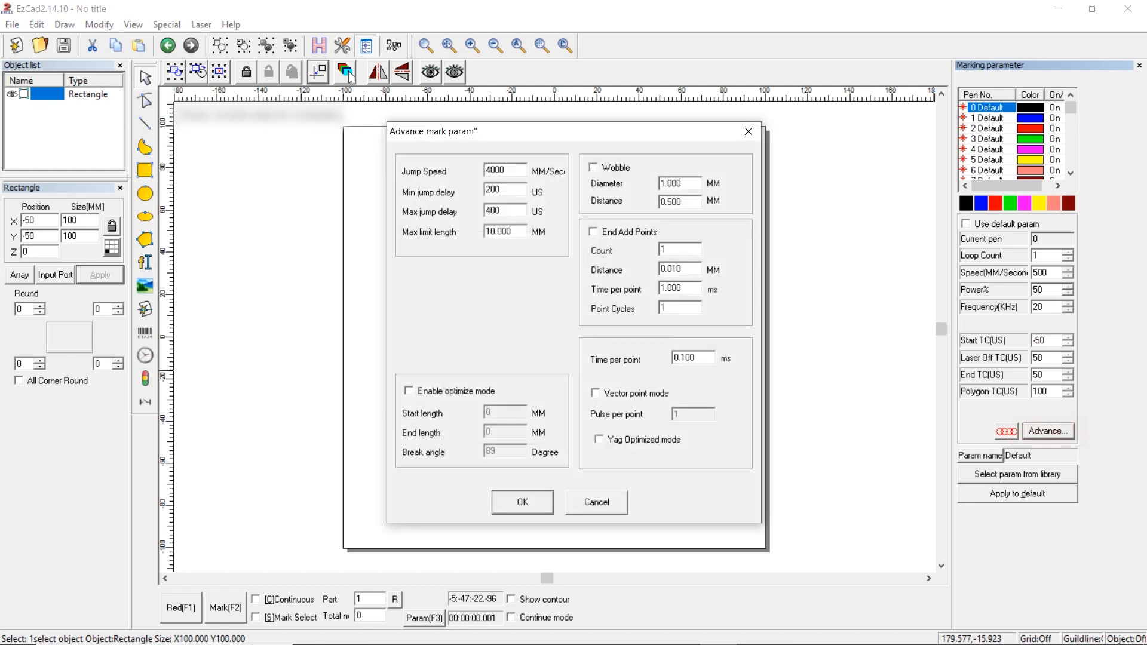
{"action": "left_click", "coordinate": [503, 171]}
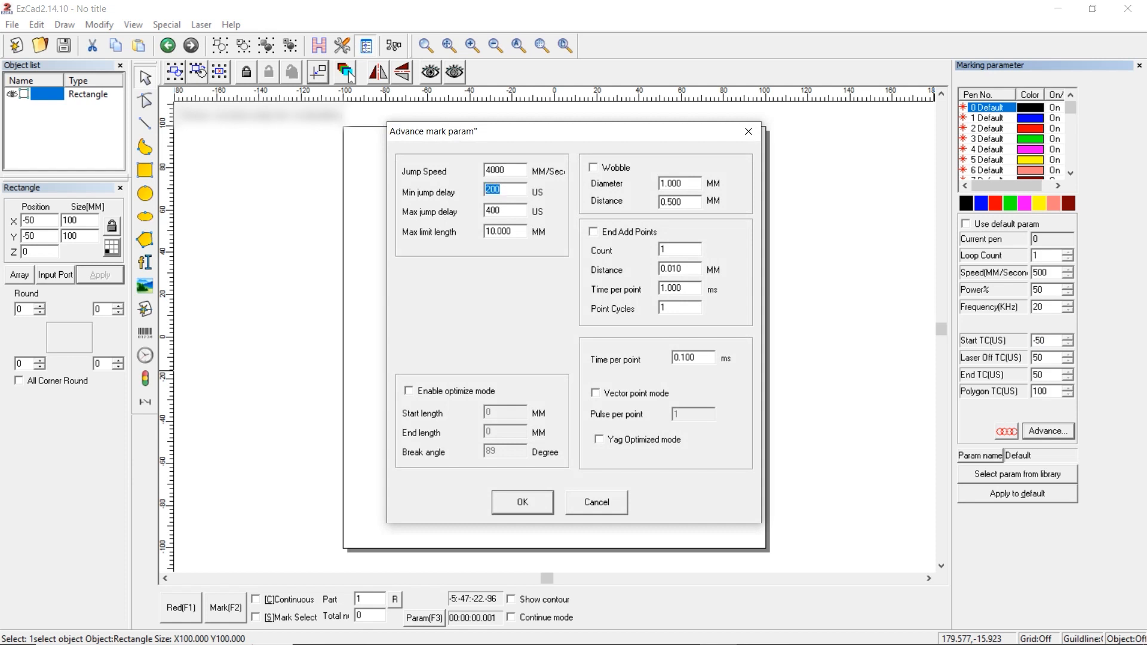
{"action": "left_click", "coordinate": [504, 210]}
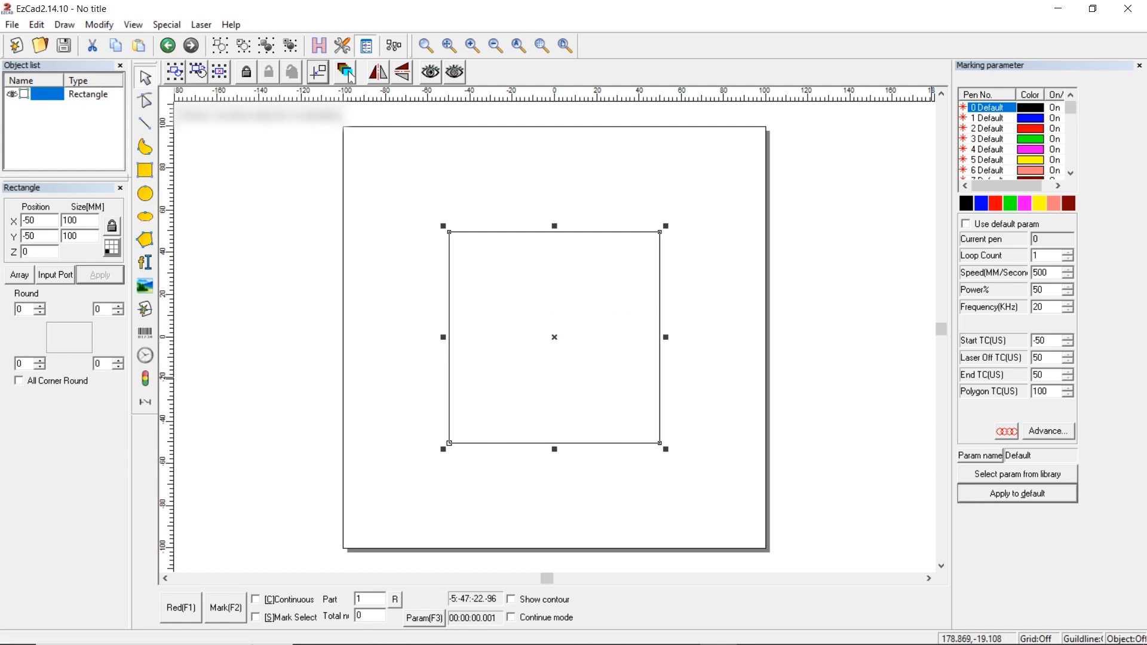
{"action": "left_click", "coordinate": [1046, 432]}
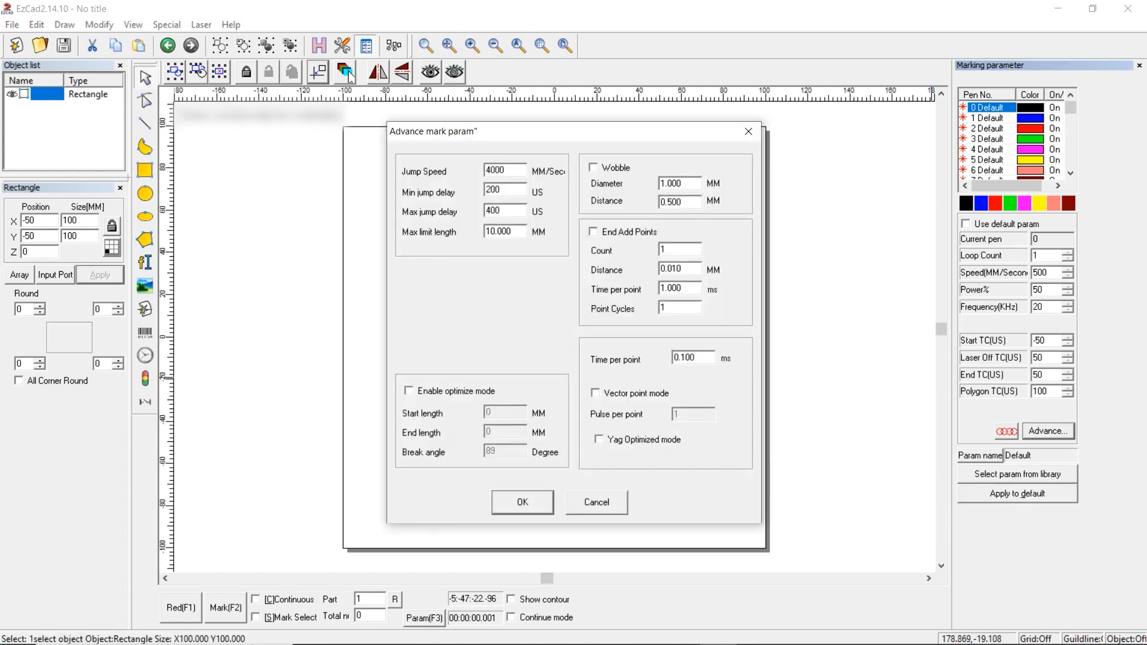